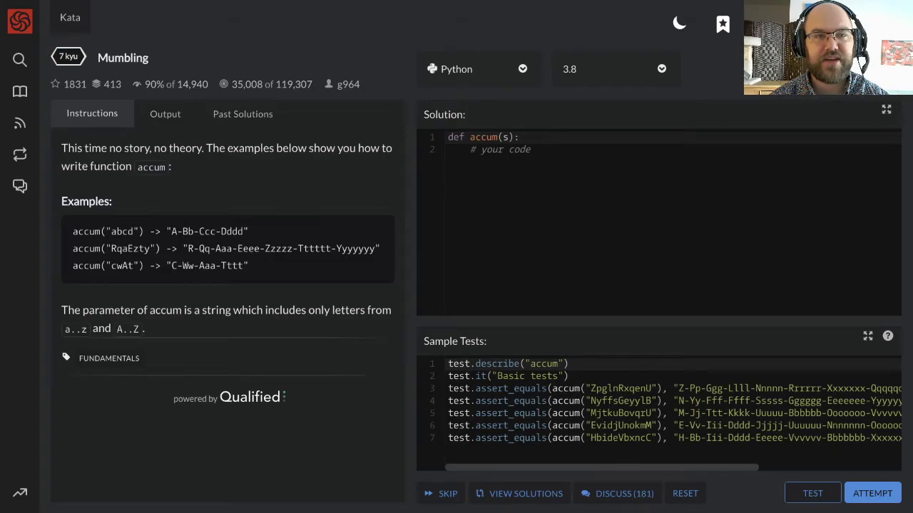
mouse_move(111, 77)
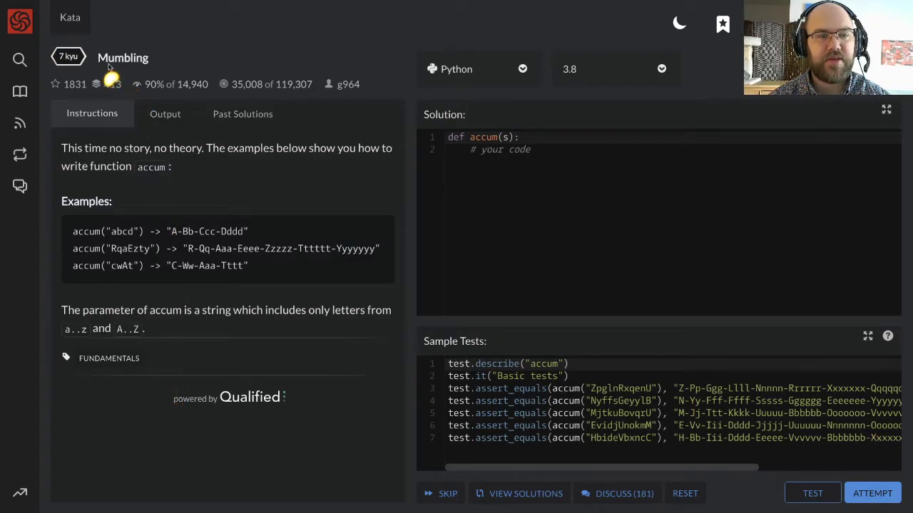
mouse_move(160, 191)
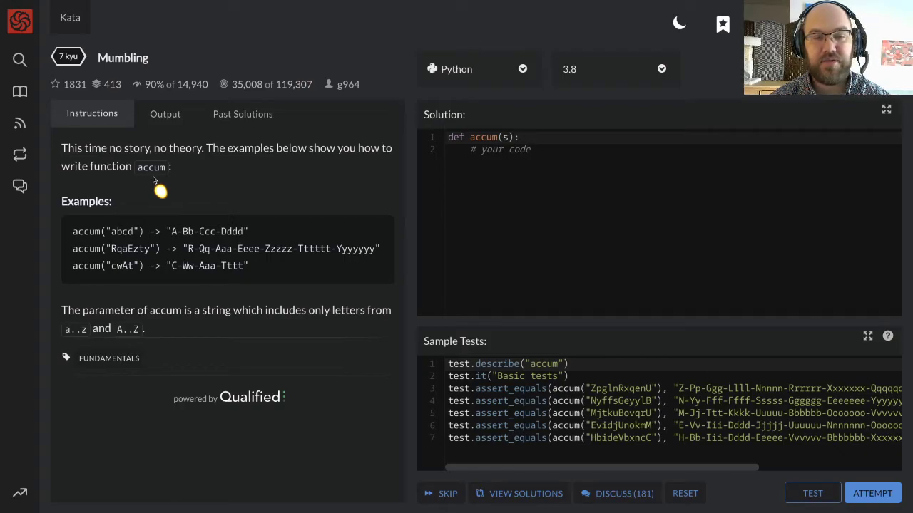
mouse_move(338, 181)
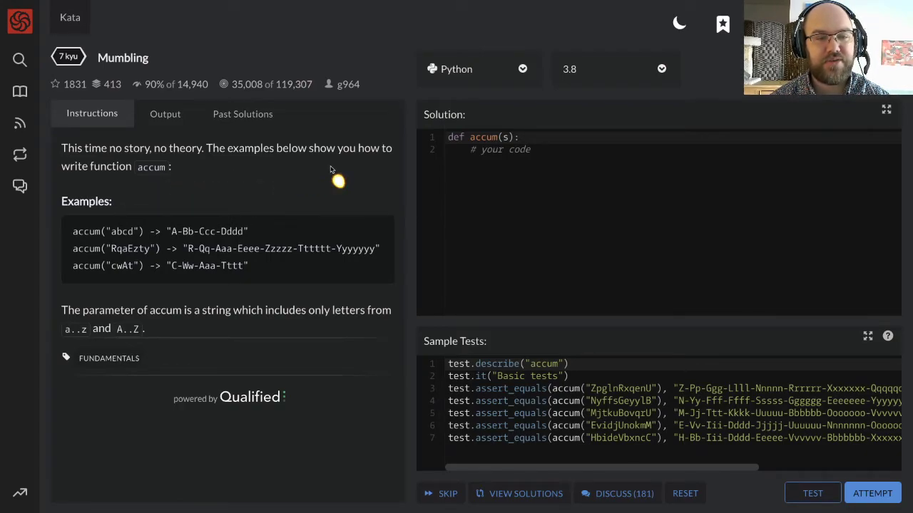
mouse_move(175, 189)
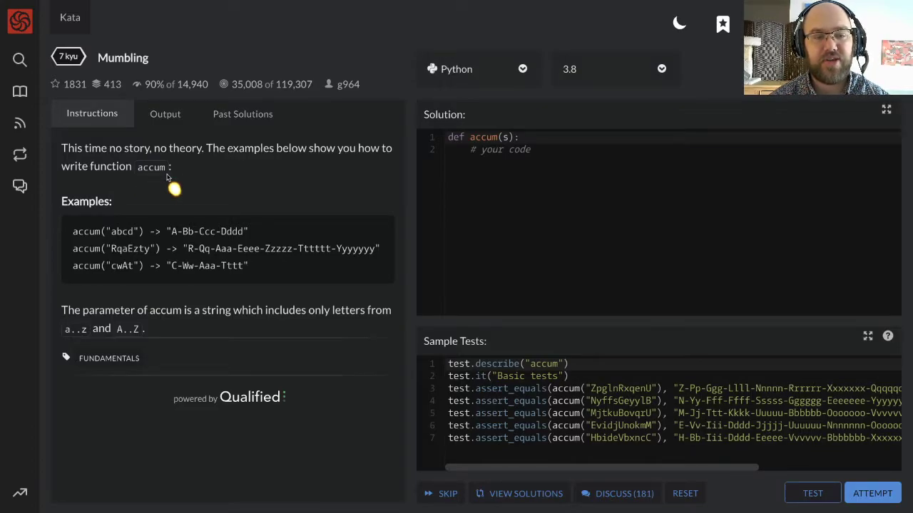
mouse_move(132, 248)
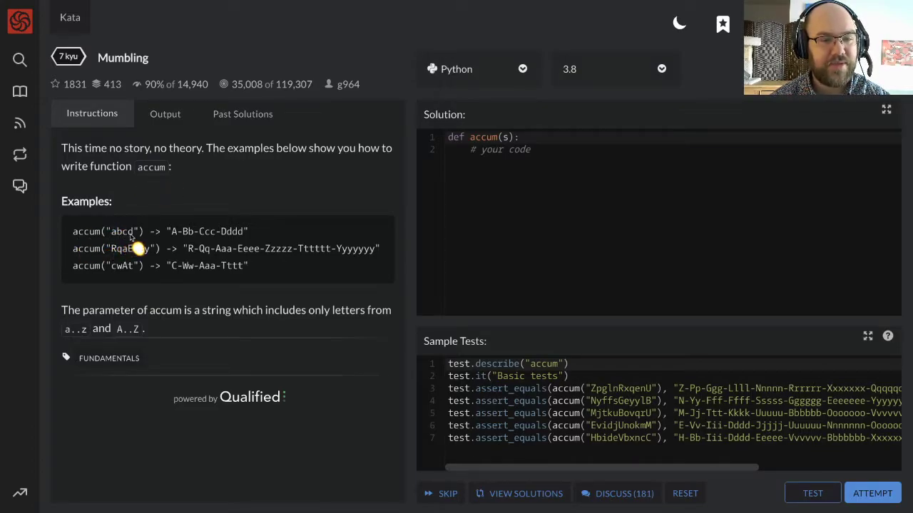
mouse_move(191, 249)
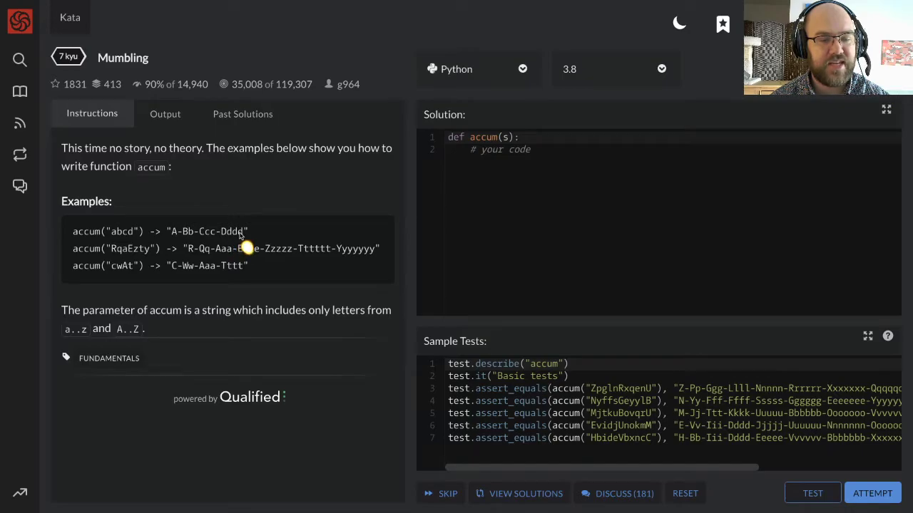
mouse_move(177, 249)
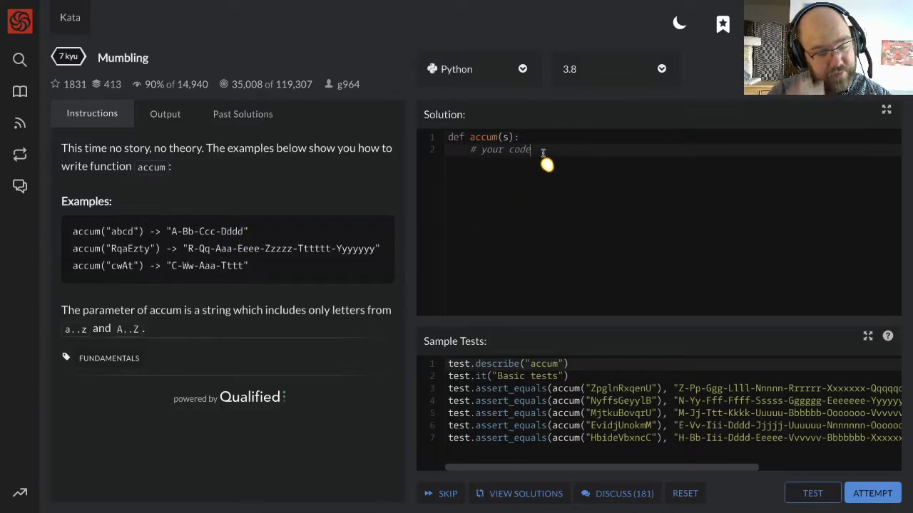
Replace the '# your code' comment with 'for i, c in enumerate(s):' in accum
key(Backspace)
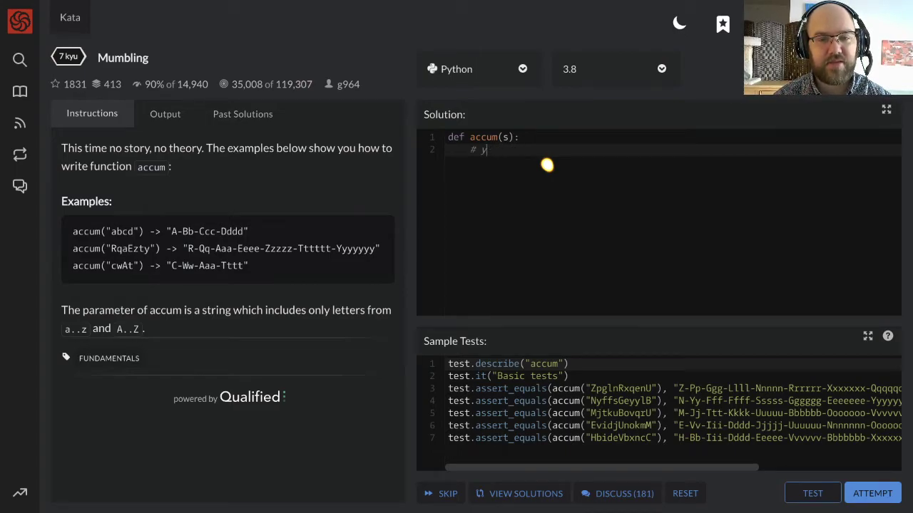
text(f)
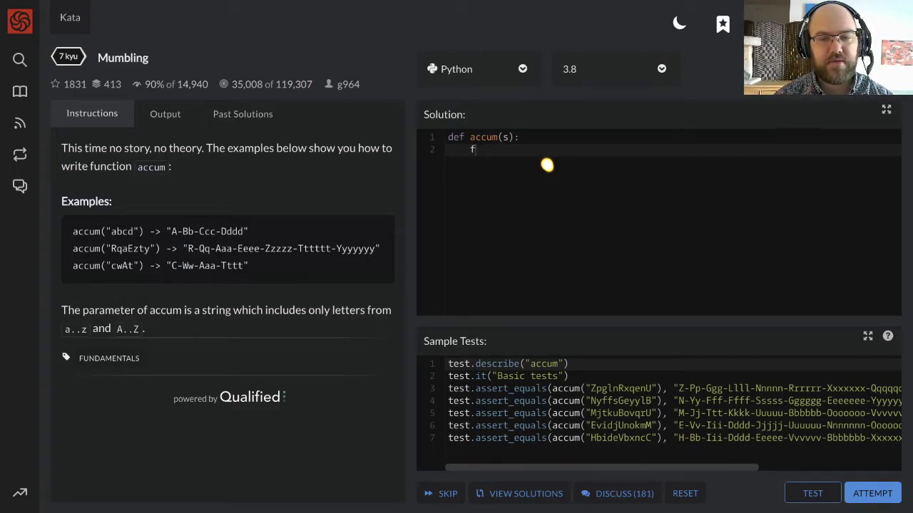
text(or c in s:)
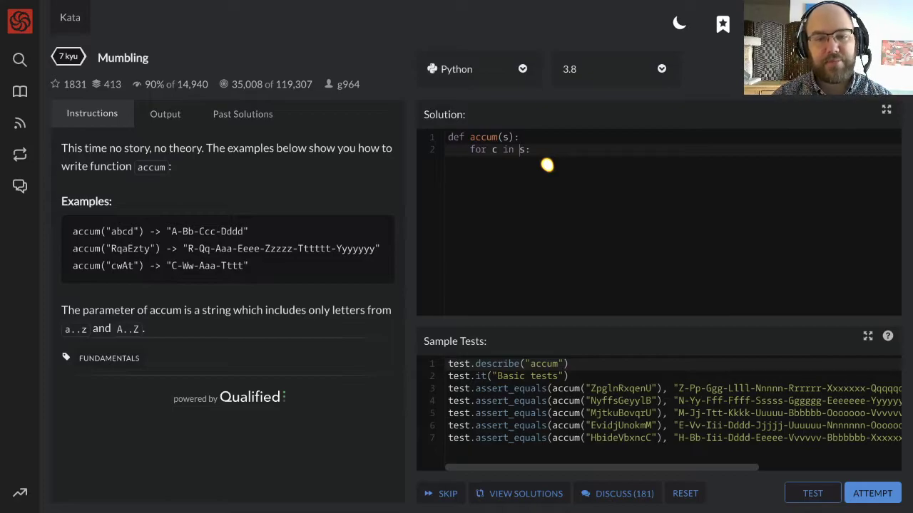
text(enumers)
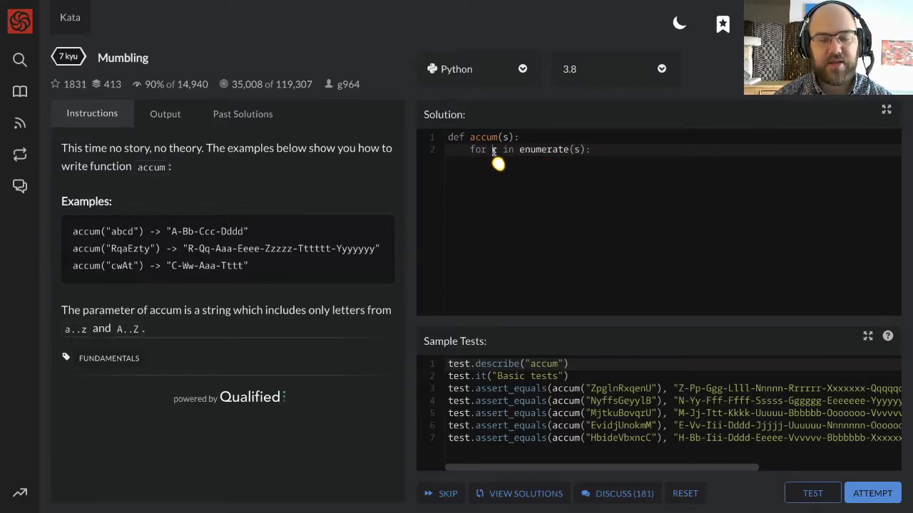
text(i, c)
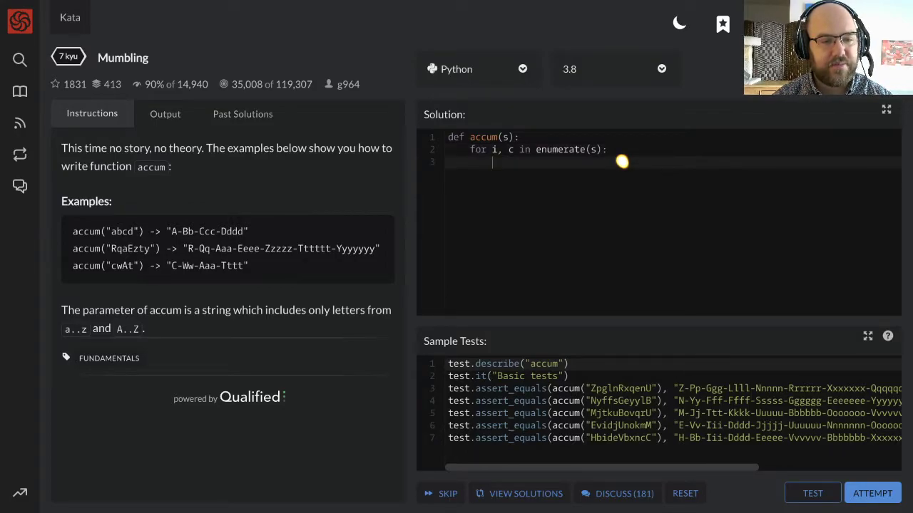
mouse_move(128, 265)
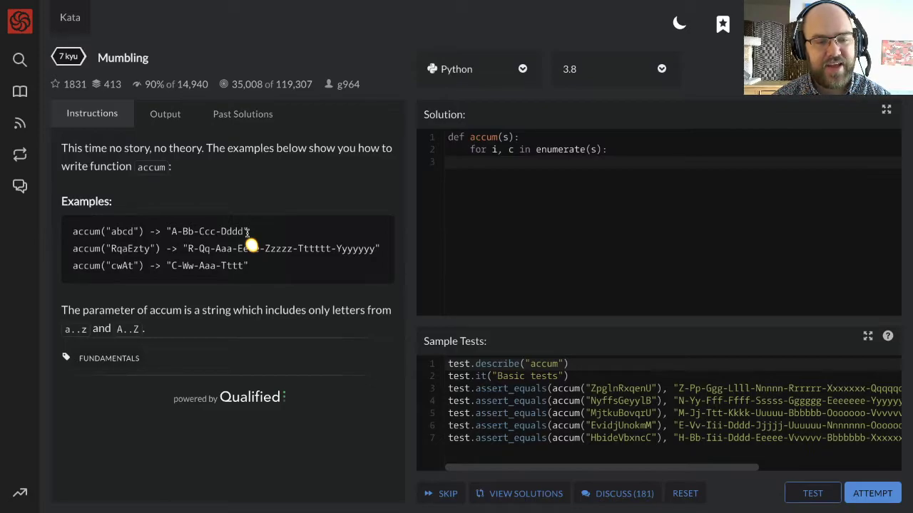
mouse_move(567, 167)
text(out)
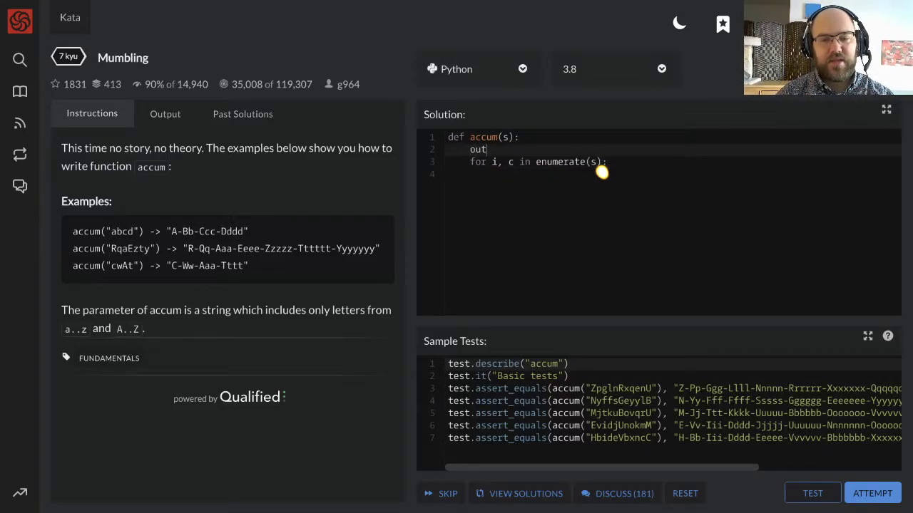
Add output = '' to accum, discarding a half-written accumulation line
text(put = '')
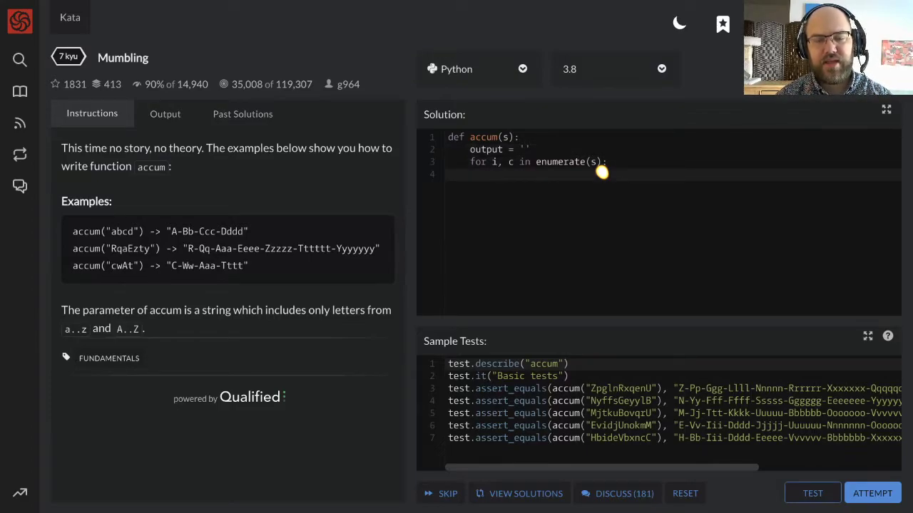
text(output +)
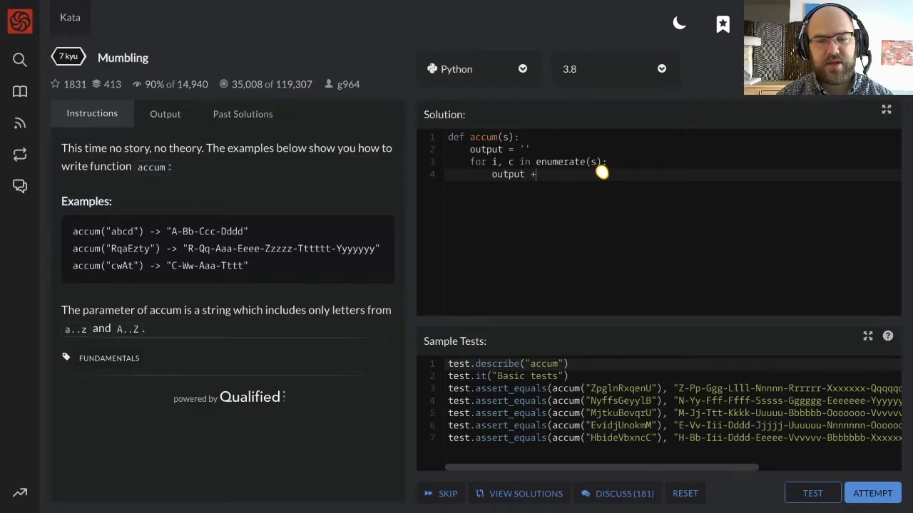
key(BackSpace)
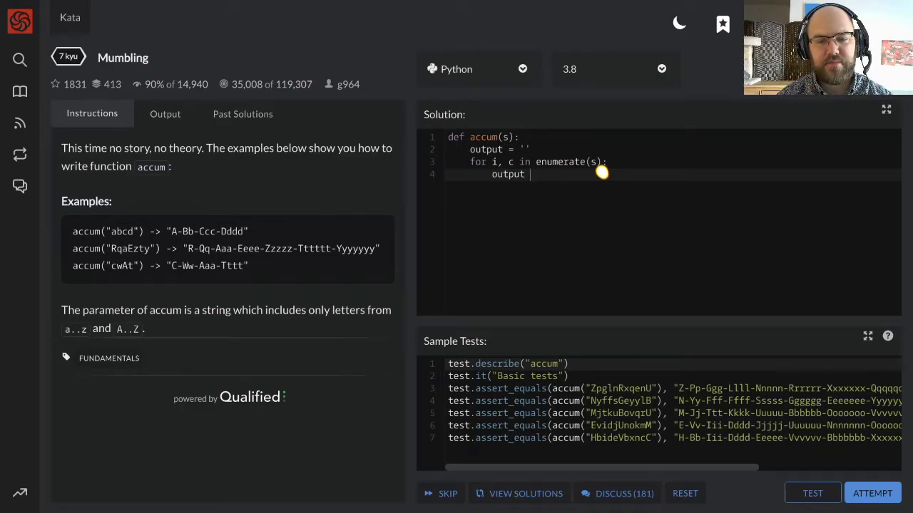
key(Backspace)
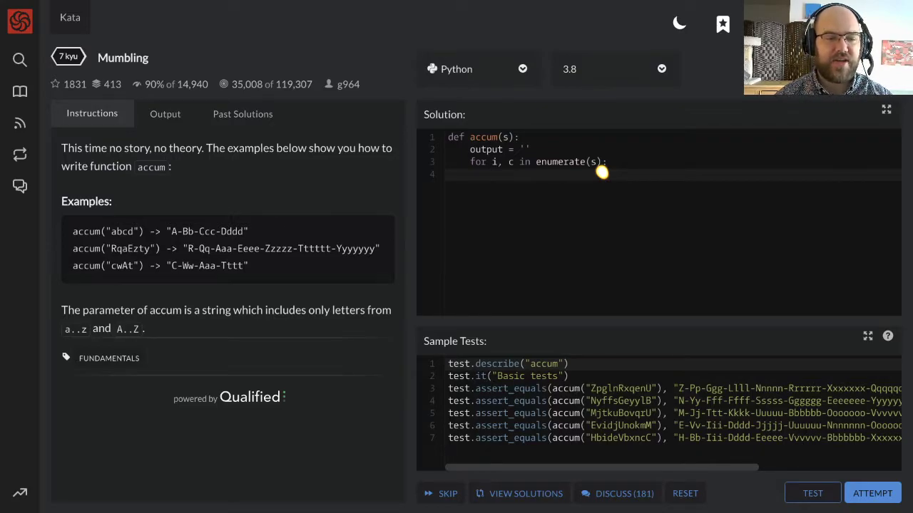
Nest 'for j in range(i):' printing 'i', i, 'j', j inside the character loop
text(fo)
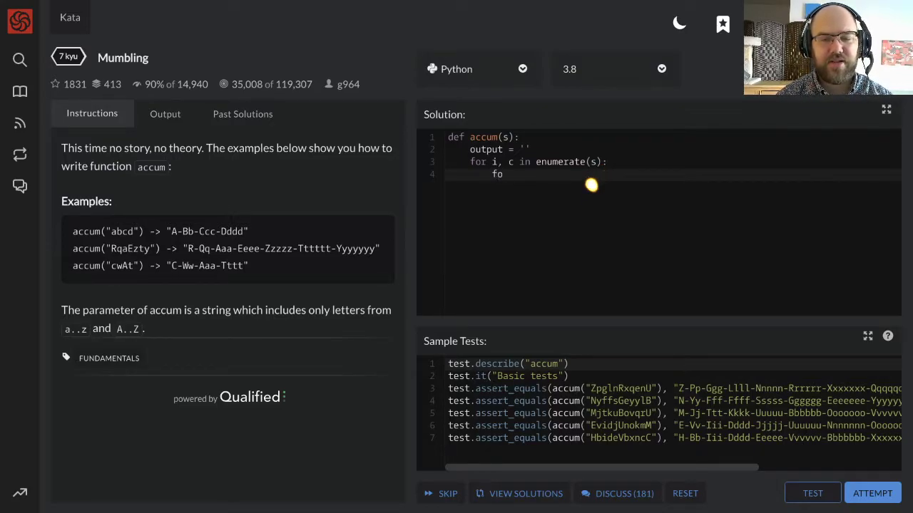
text(for j in range)
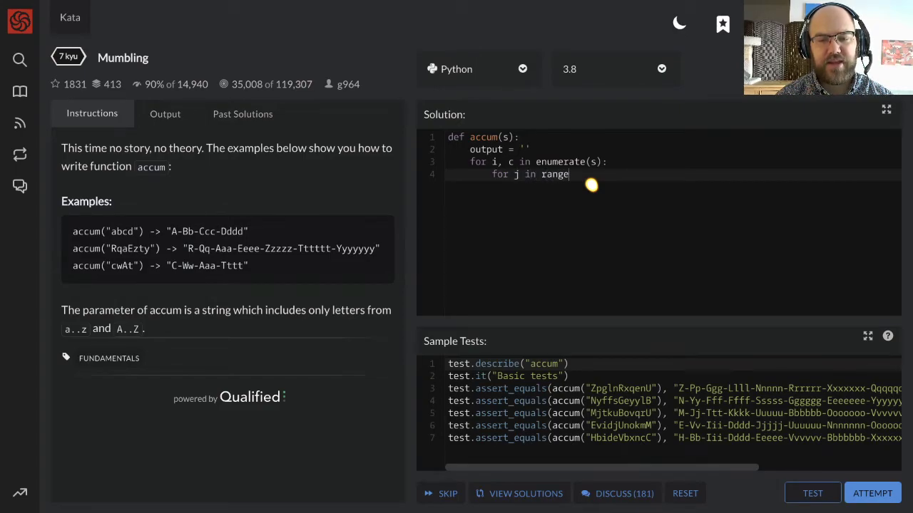
text((i):)
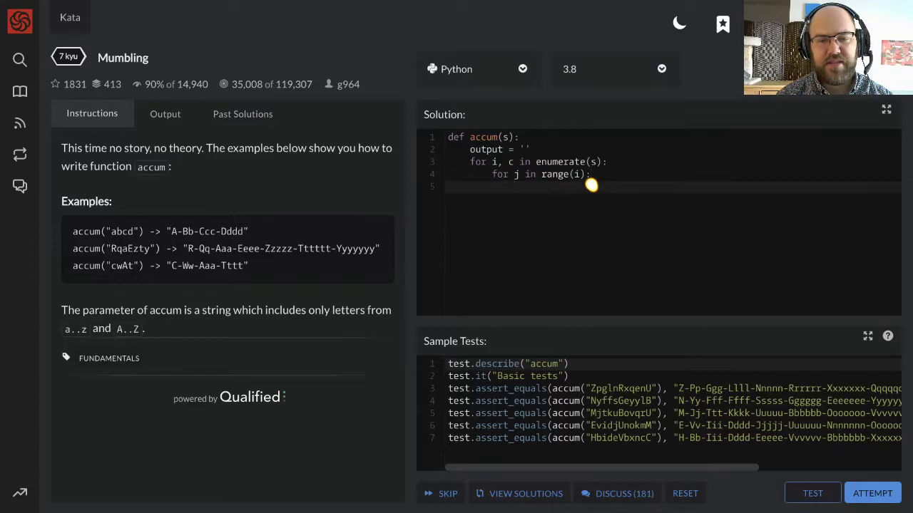
text(print(i,)
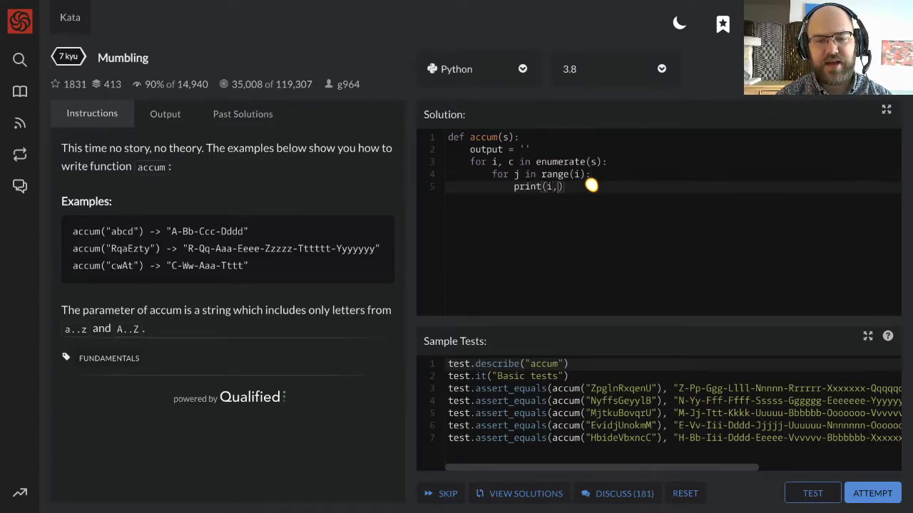
text('i')
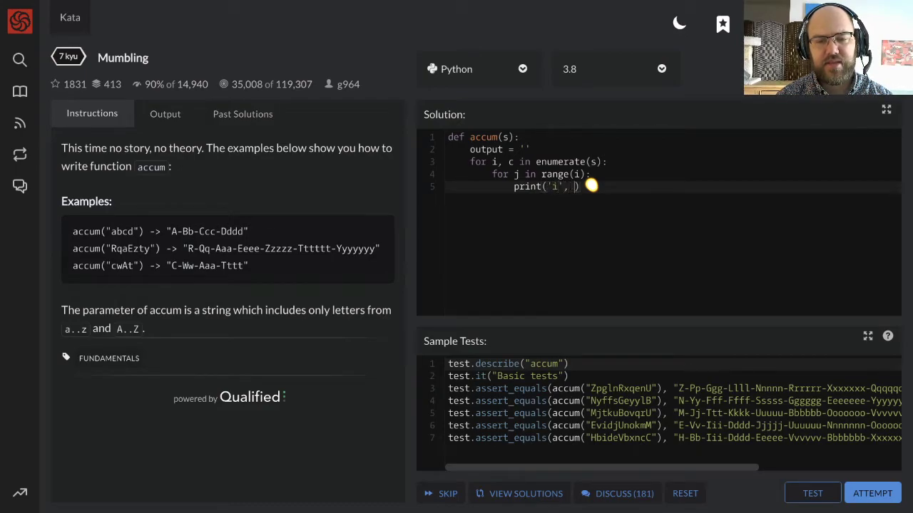
text(i)
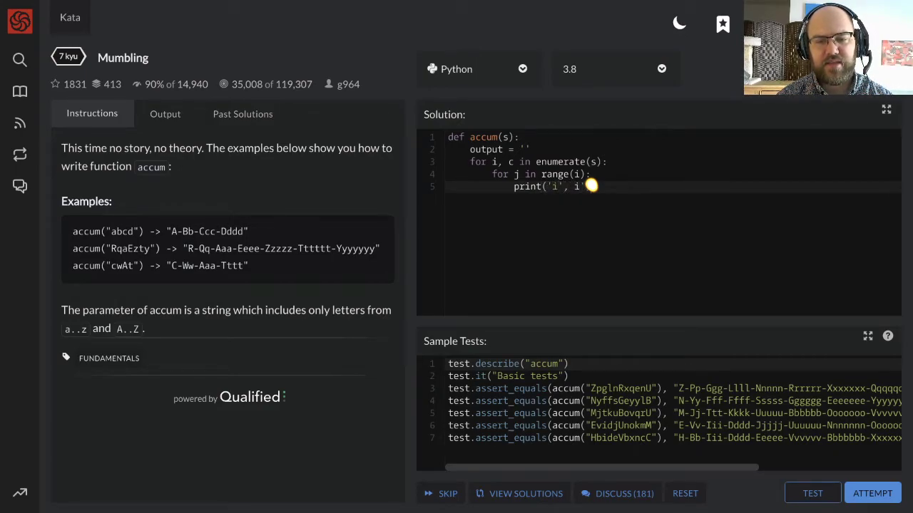
text(, j' ))
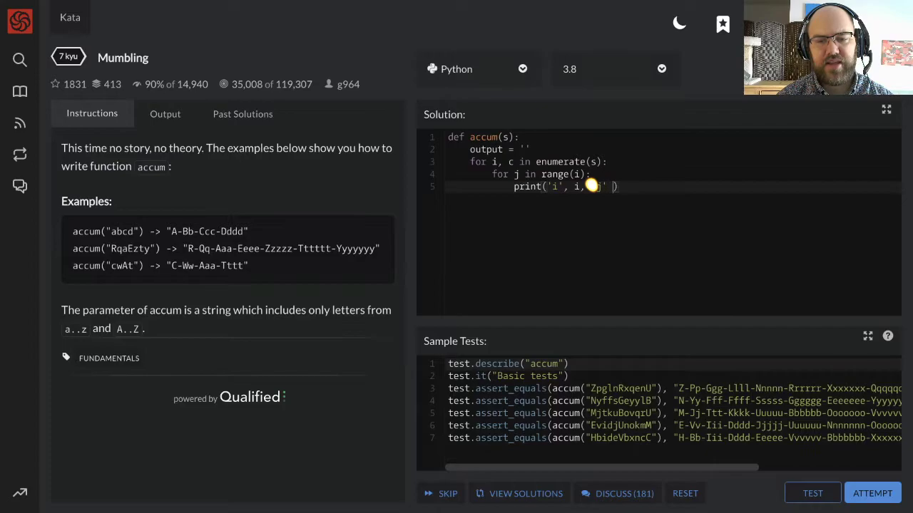
text(, j)
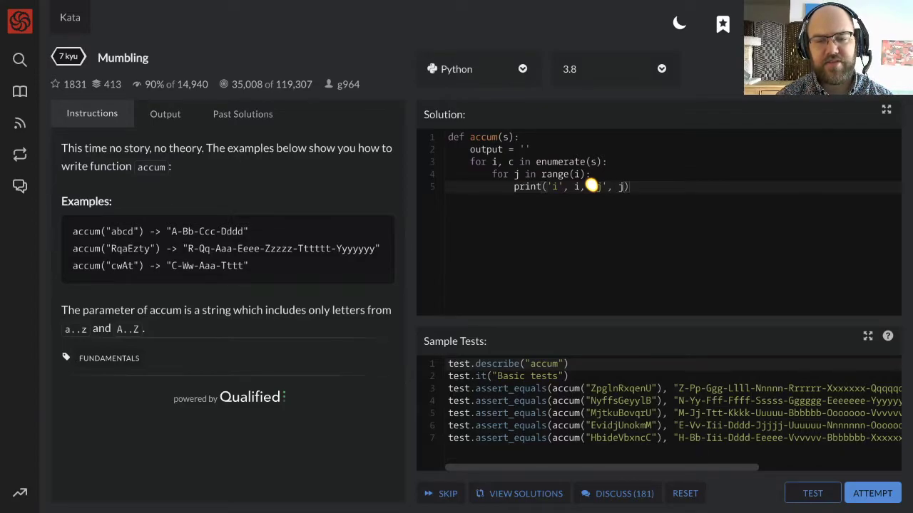
text('j')
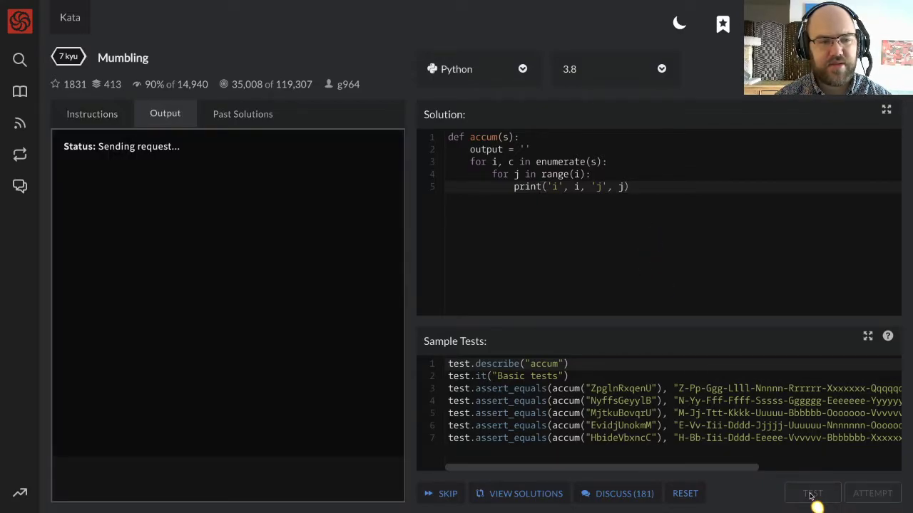
Run the sample tests, change the inner loop to range(i+1), and rerun them
click(812, 493)
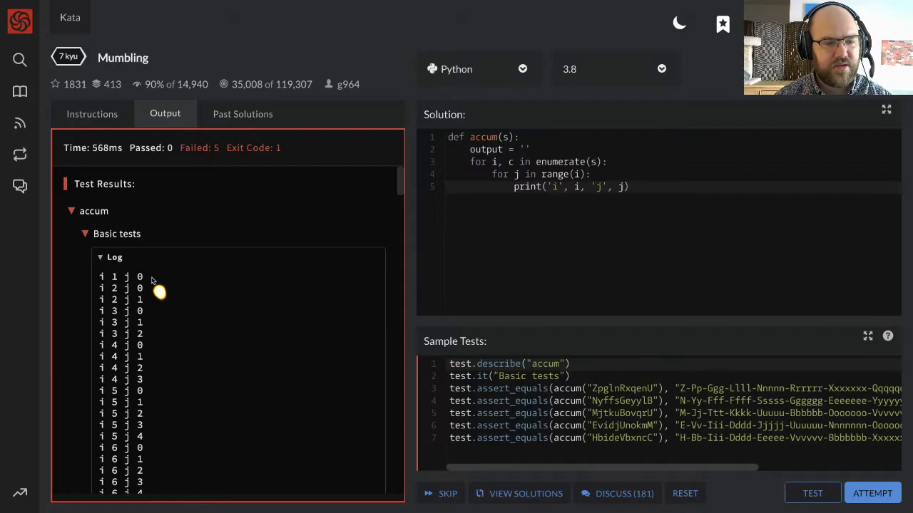
mouse_move(120, 302)
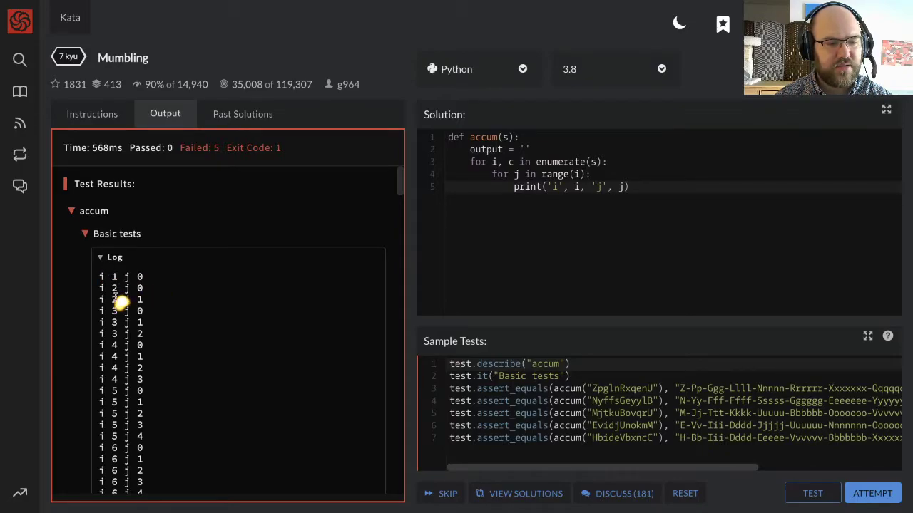
mouse_move(533, 289)
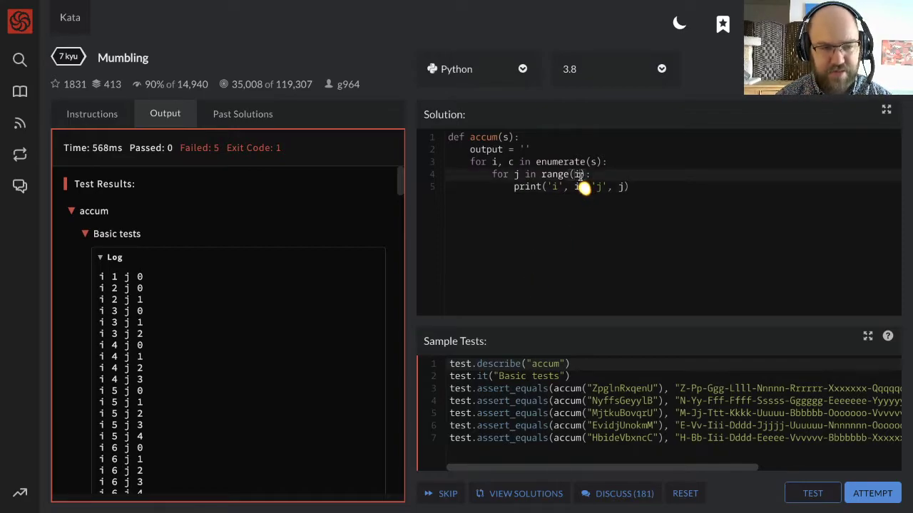
text(+1)
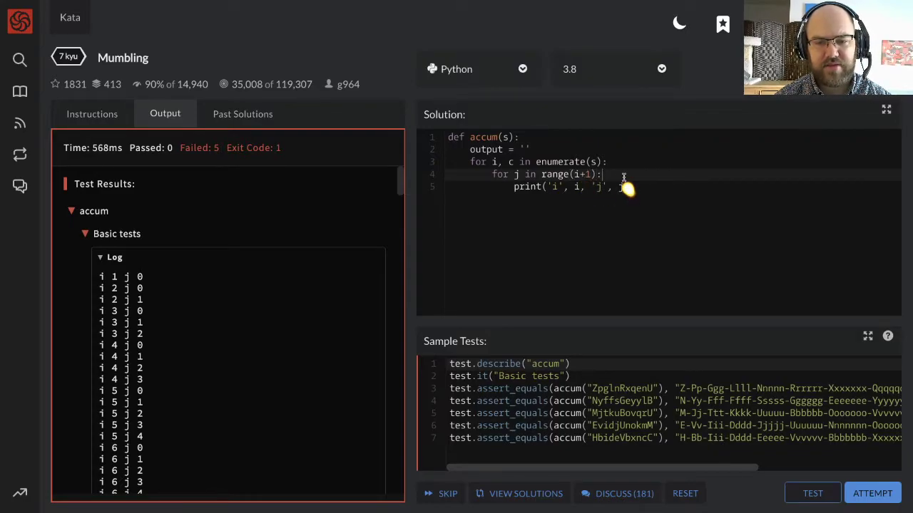
click(812, 493)
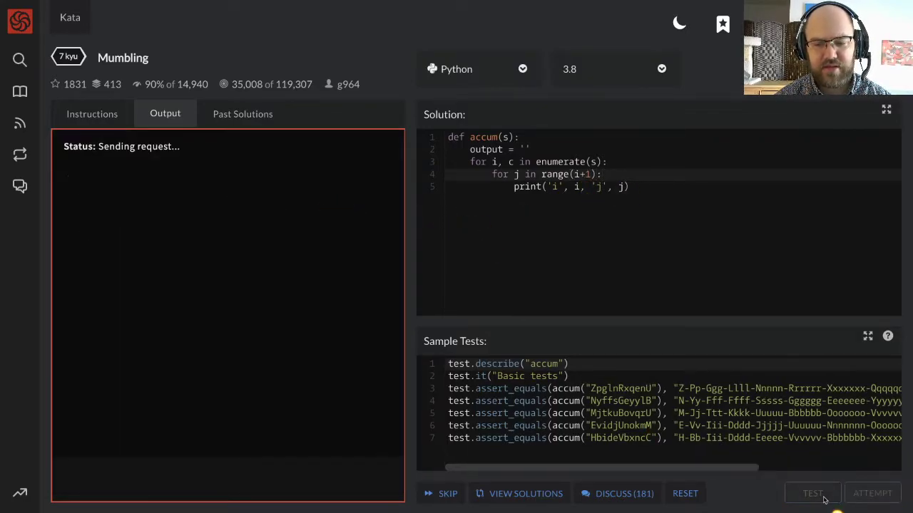
click(812, 494)
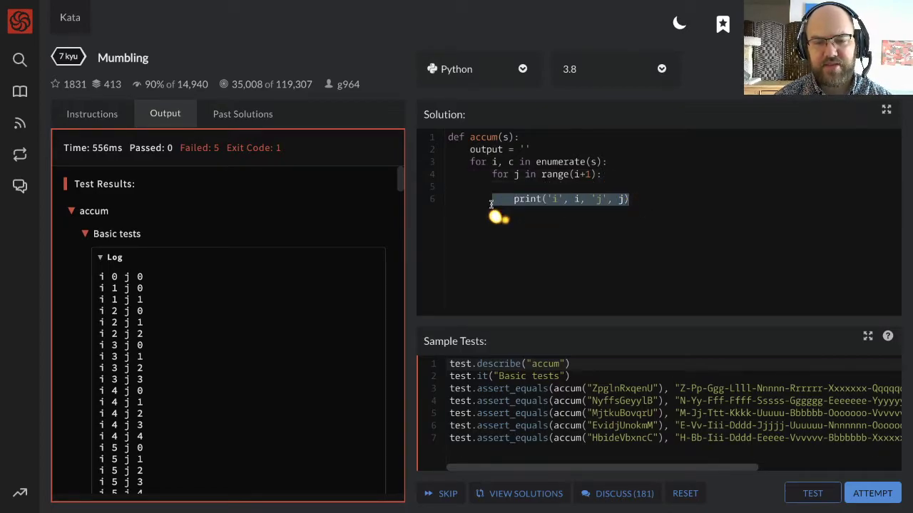
Replace the print with 'if j == 0: output += c.upper()'
text(if)
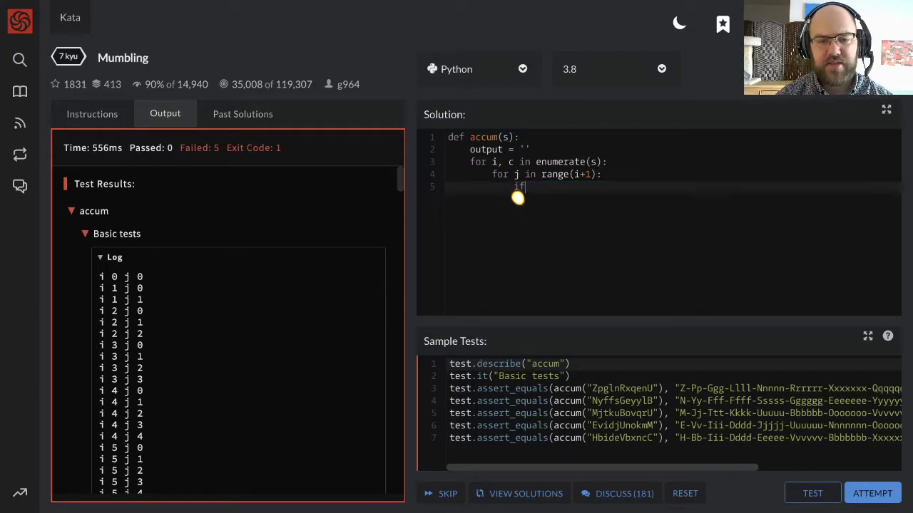
text(j ==)
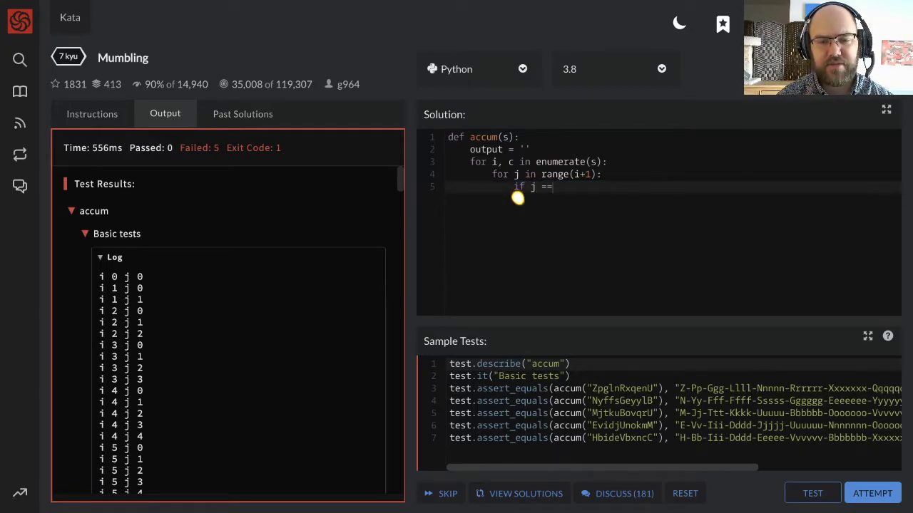
text(0:)
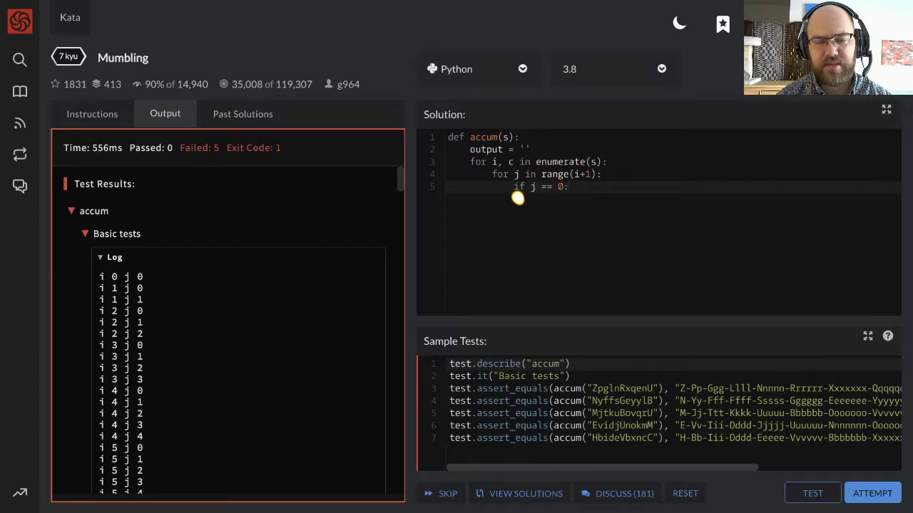
text(ou)
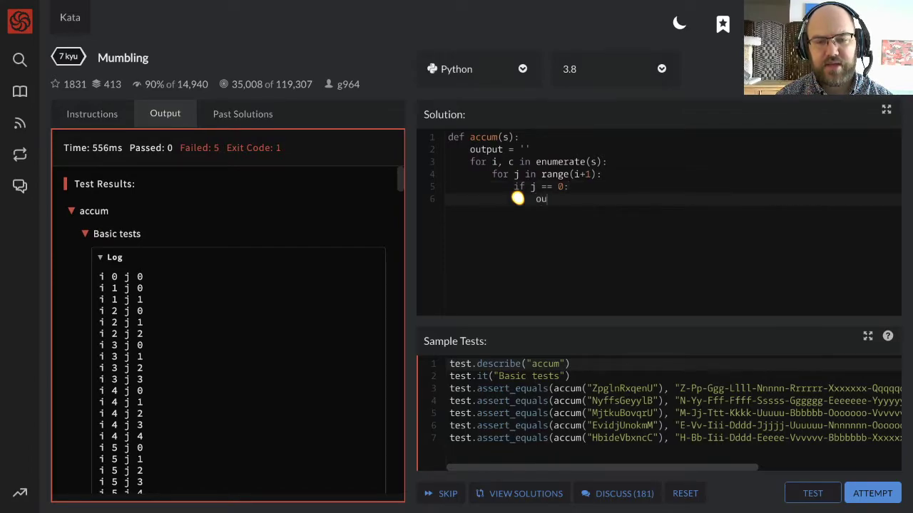
text(tput = output)
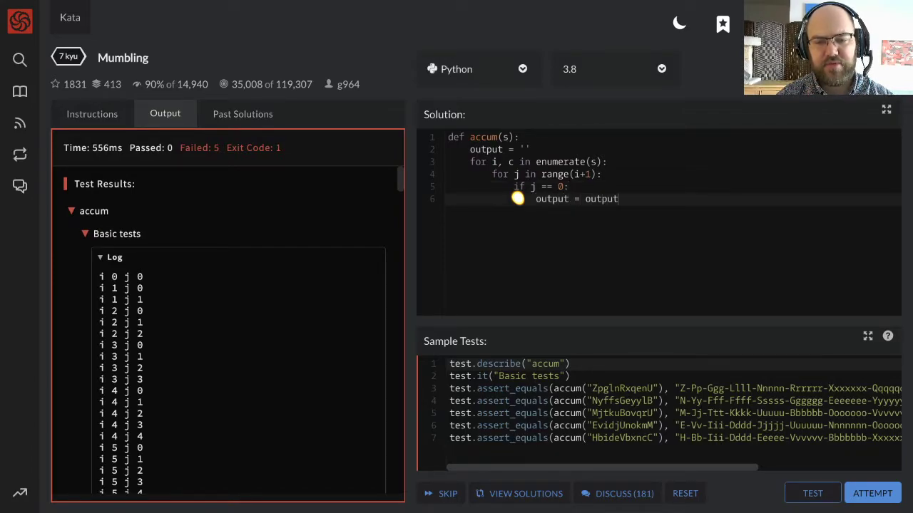
key(BackSpace)
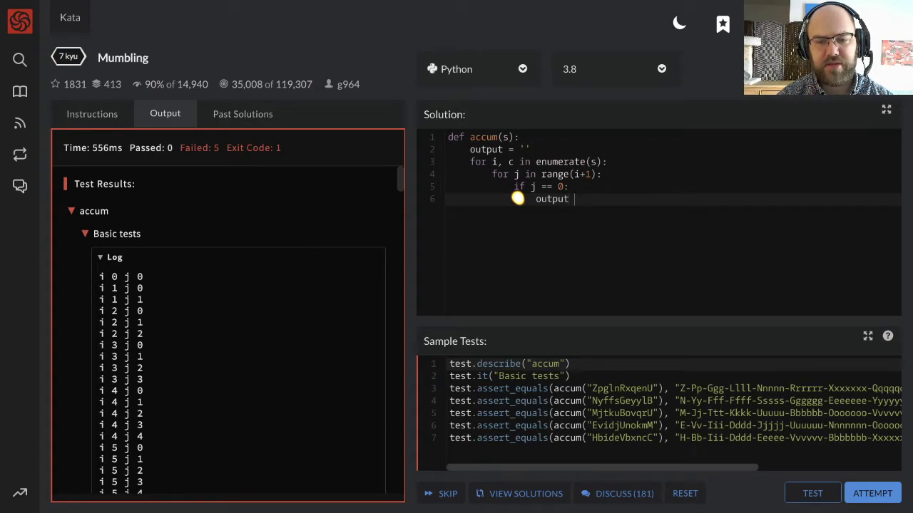
text(+=)
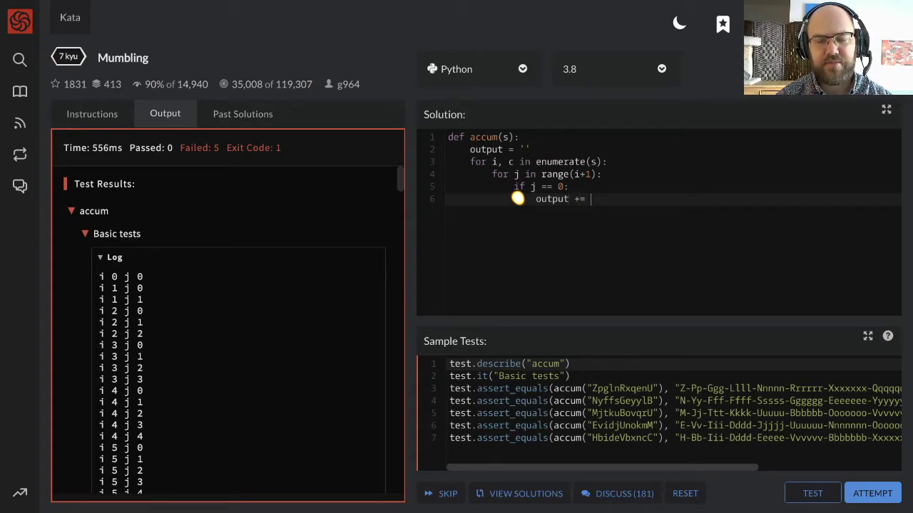
text(c.)
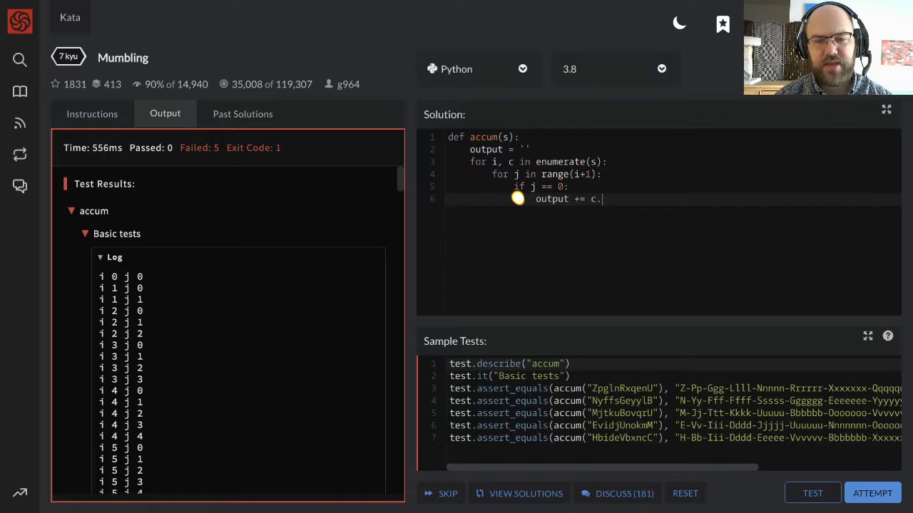
text(upper())
text(else:)
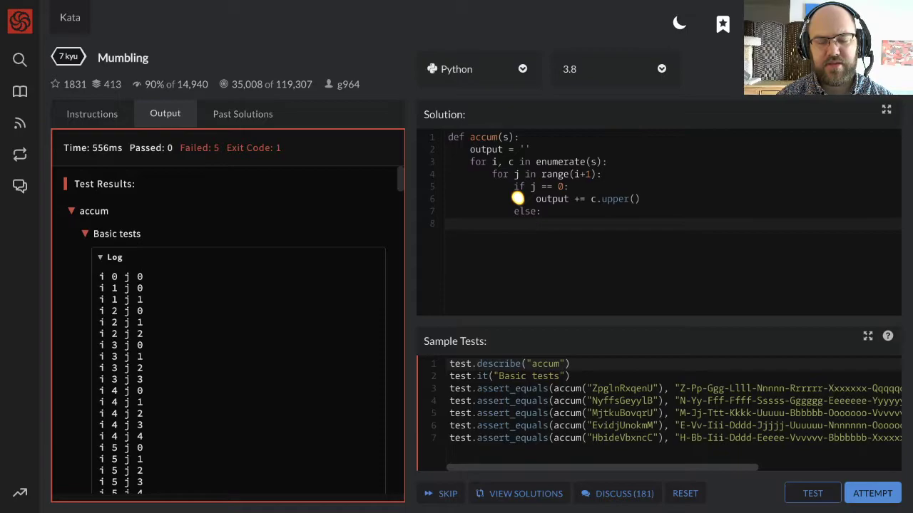
Add the else branch 'output += c.lower' and view the kata instructions
text(output)
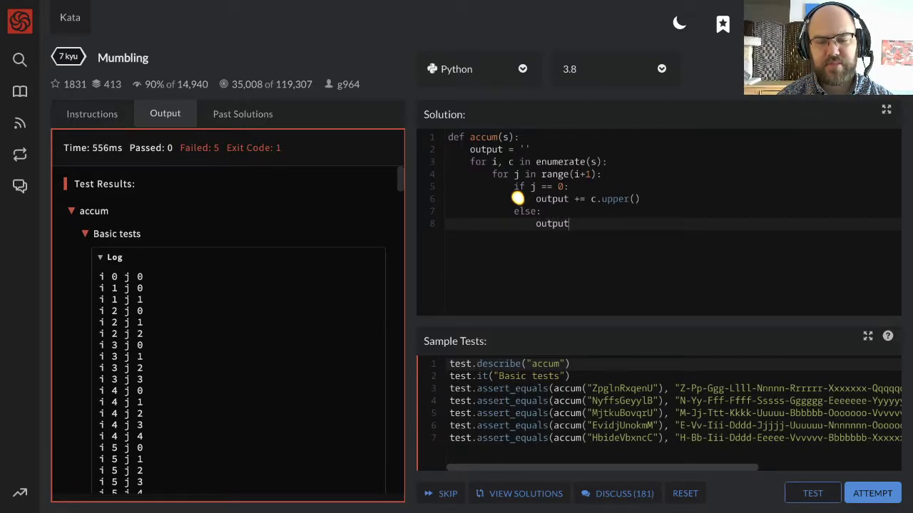
text(+=)
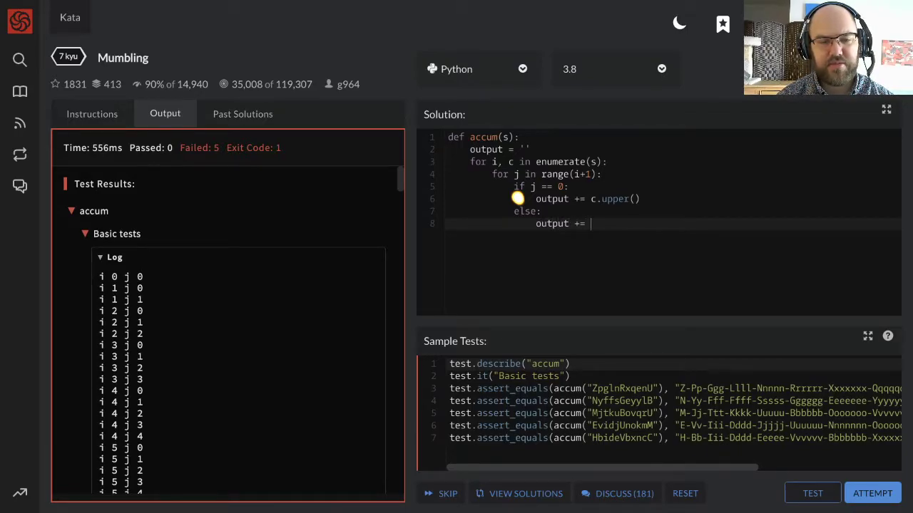
text(c.lower)
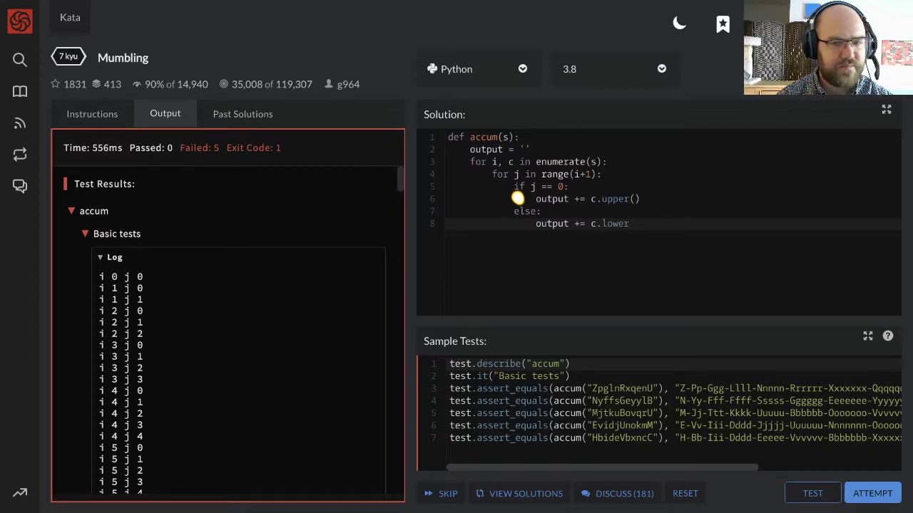
mouse_move(549, 236)
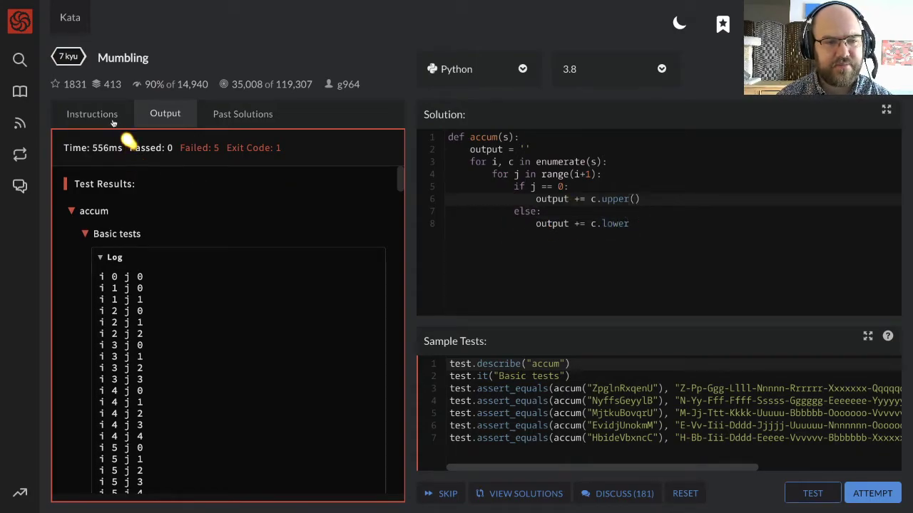
click(91, 113)
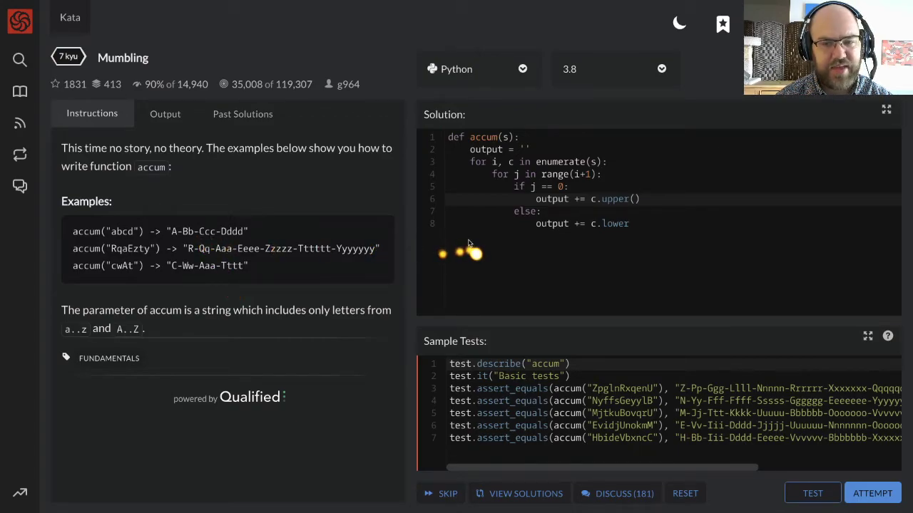
Append output += '-' after the inner loop and end accum with 'return output'
click(630, 223)
text(()
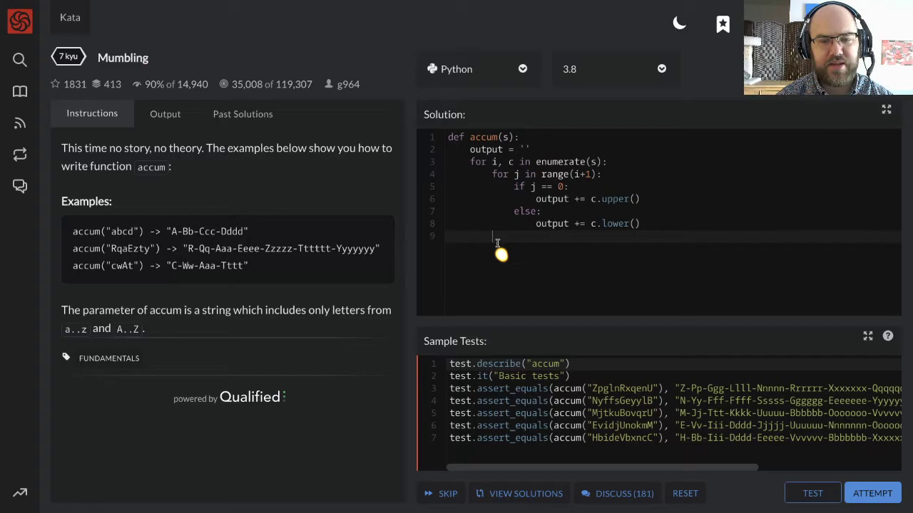
text(output += ')
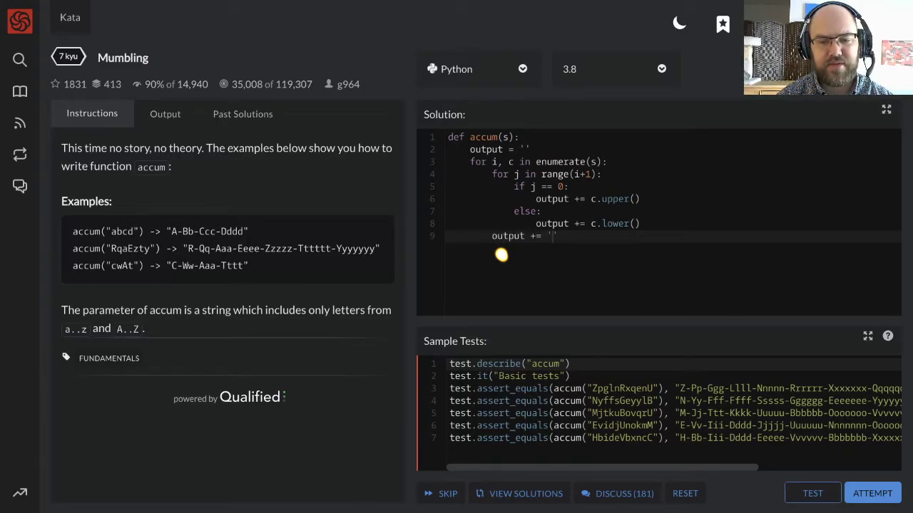
text(-)
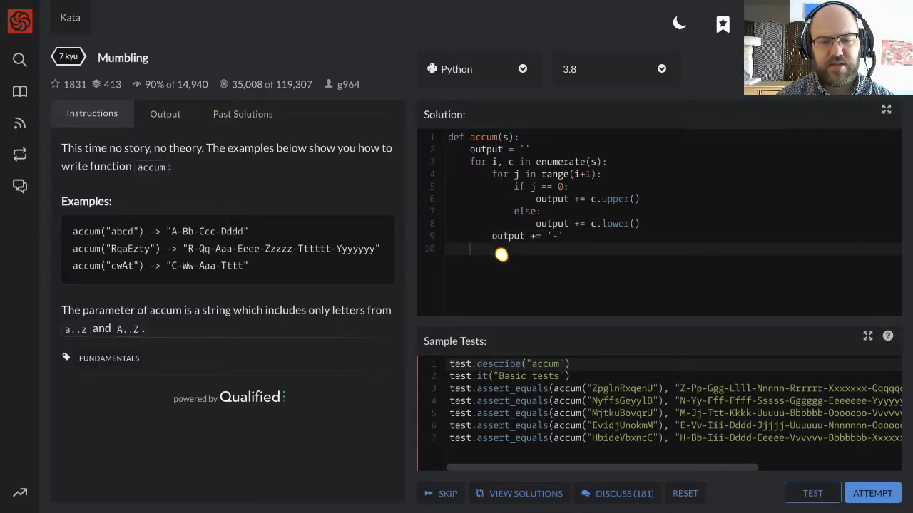
text(return o)
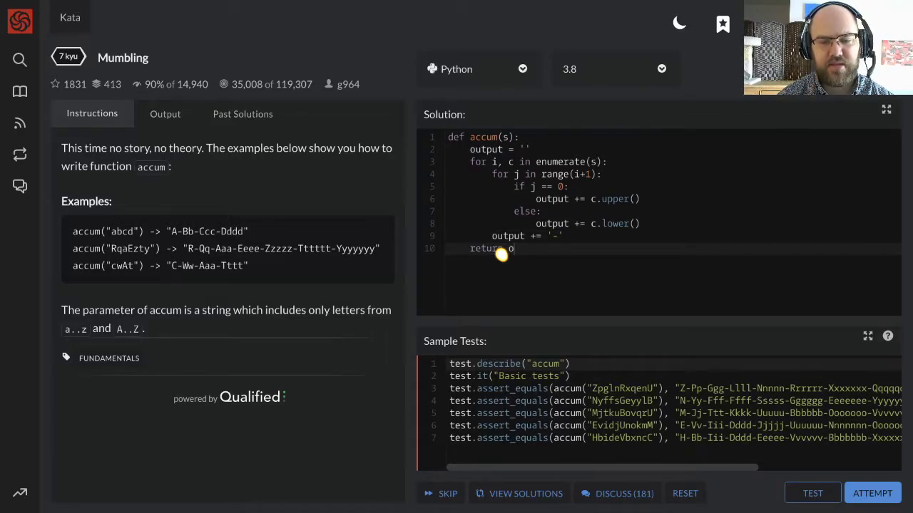
text(utput)
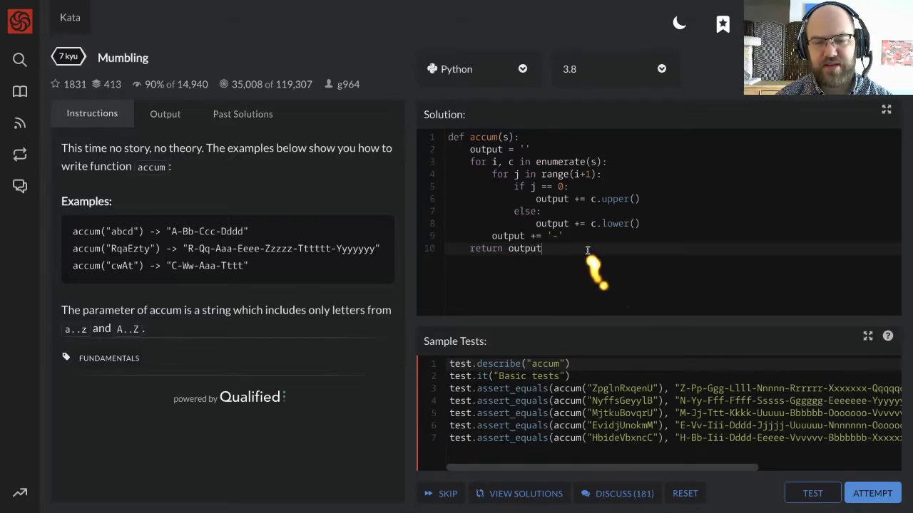
mouse_move(813, 493)
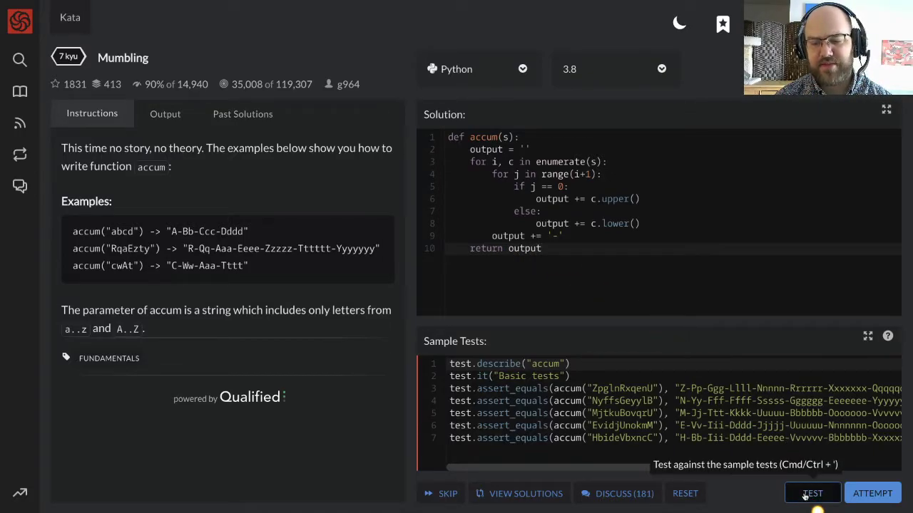
Test, change the return to output[:-1] to drop the trailing dash, and retest
click(812, 493)
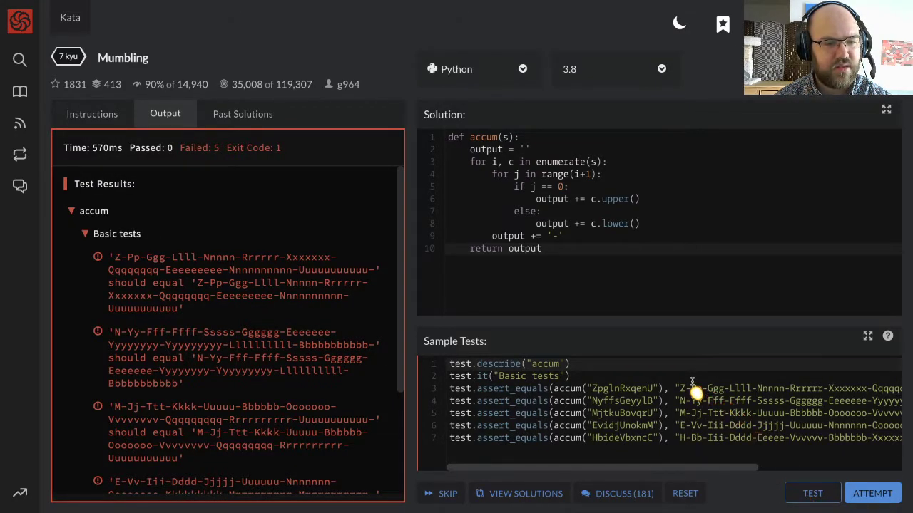
mouse_move(479, 318)
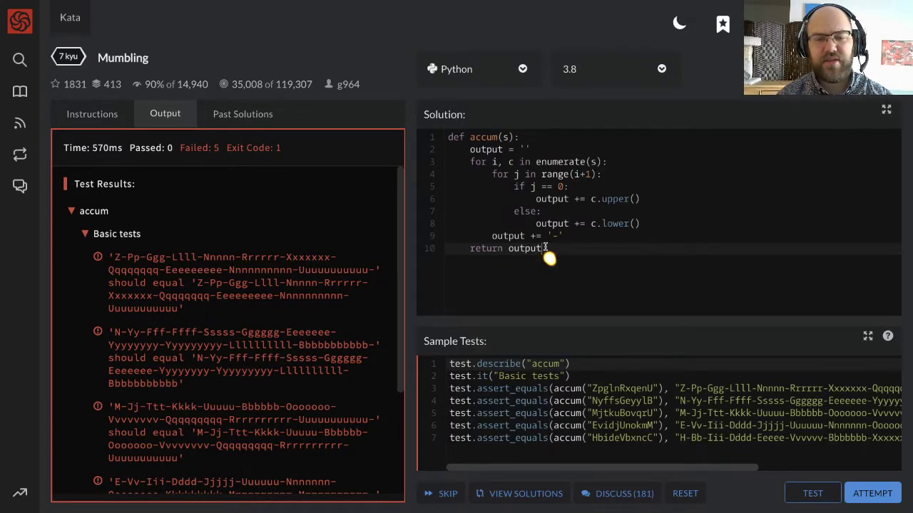
text([])
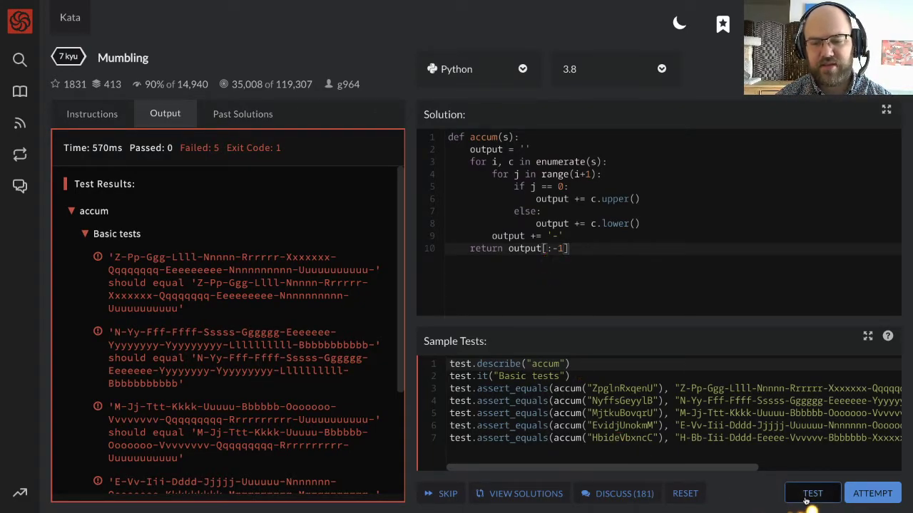
click(813, 494)
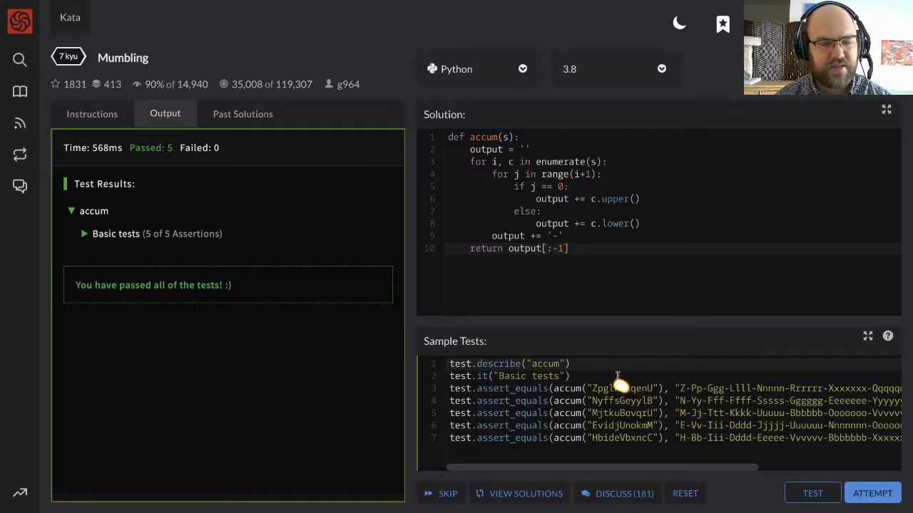
mouse_move(626, 288)
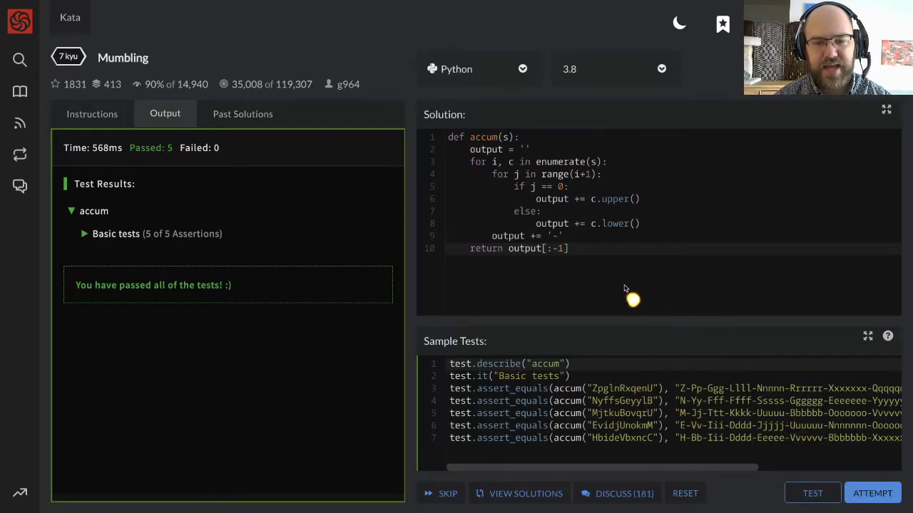
mouse_move(564, 314)
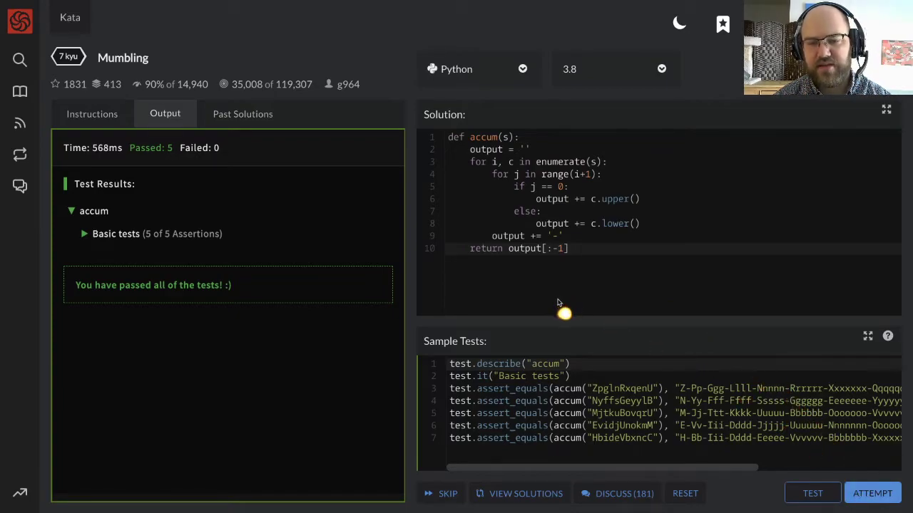
mouse_move(570, 289)
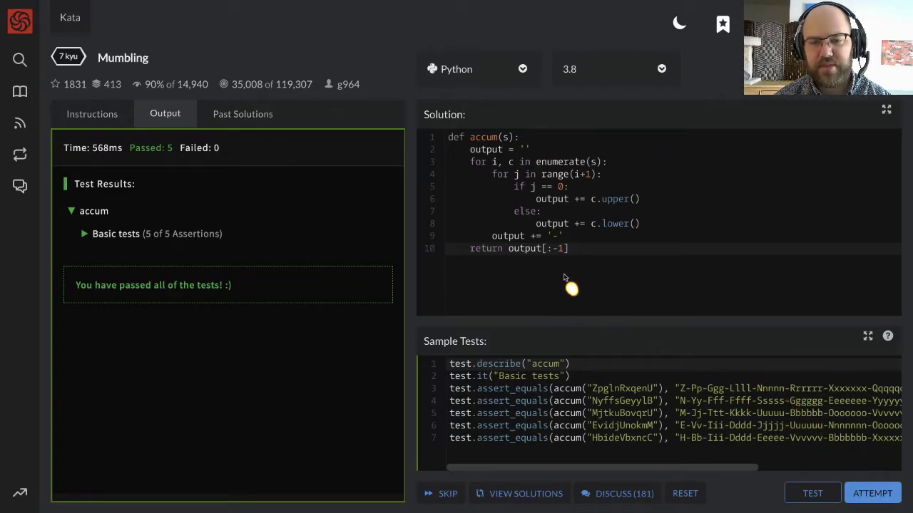
mouse_move(873, 485)
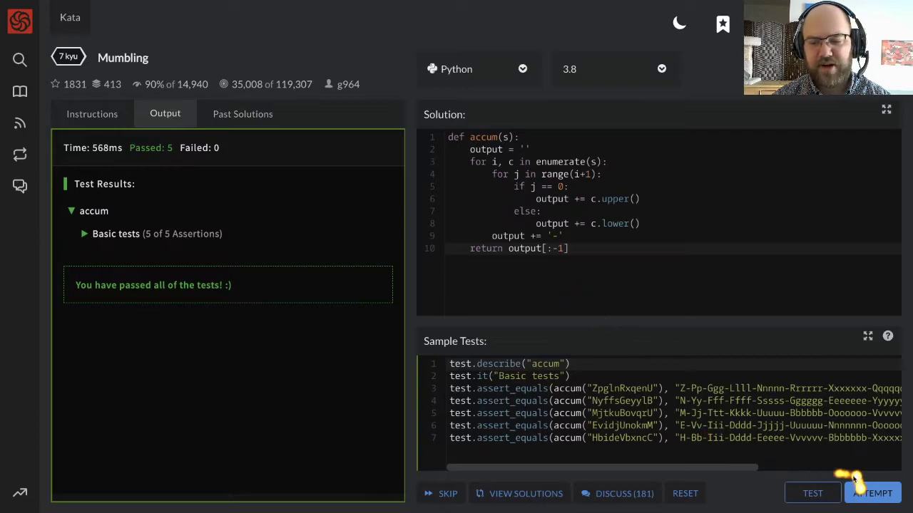
mouse_move(606, 255)
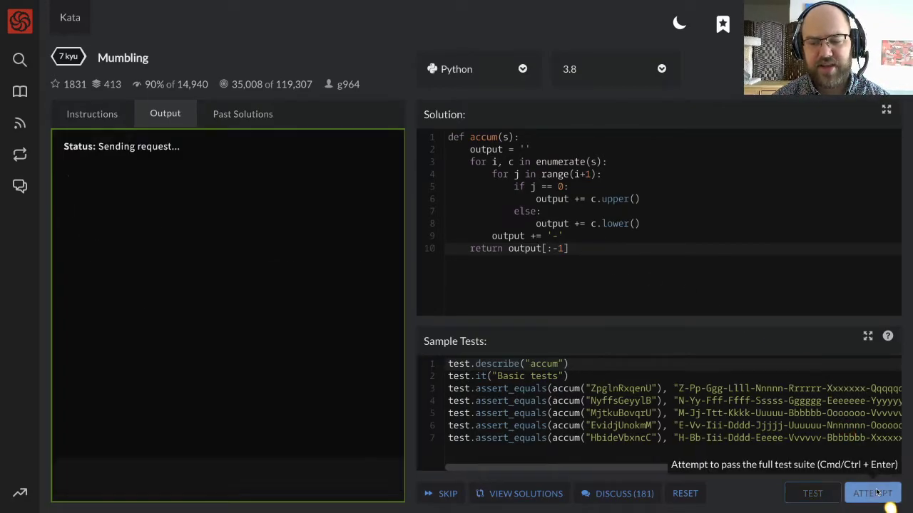
Run ATTEMPT on the nested-loop solution against the full 120-test suite
click(873, 494)
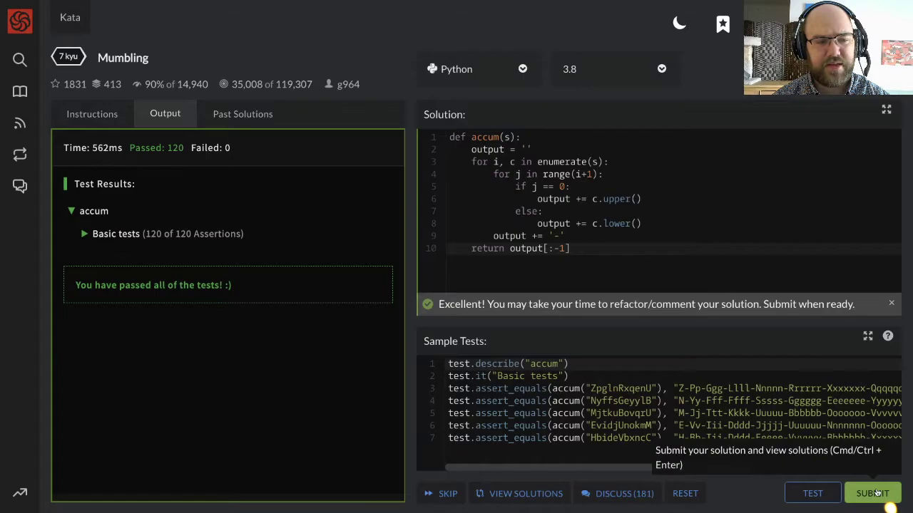
mouse_move(175, 256)
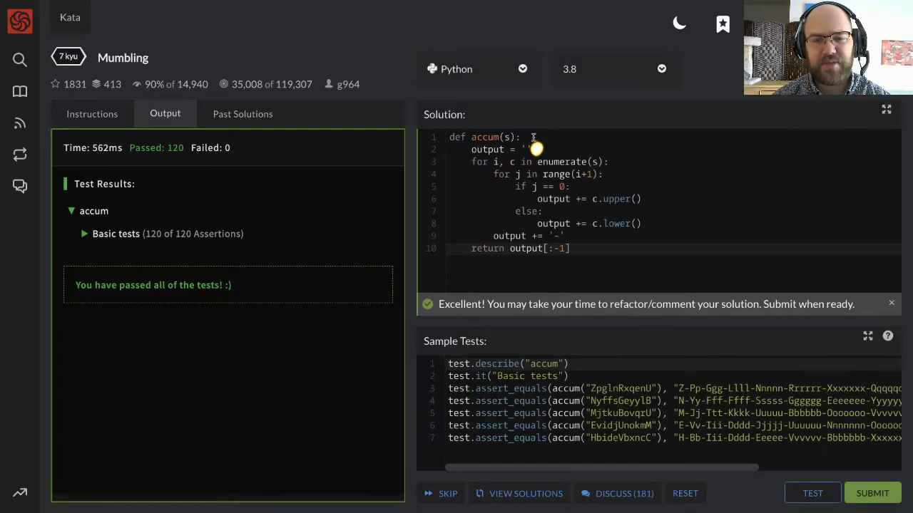
mouse_move(640, 150)
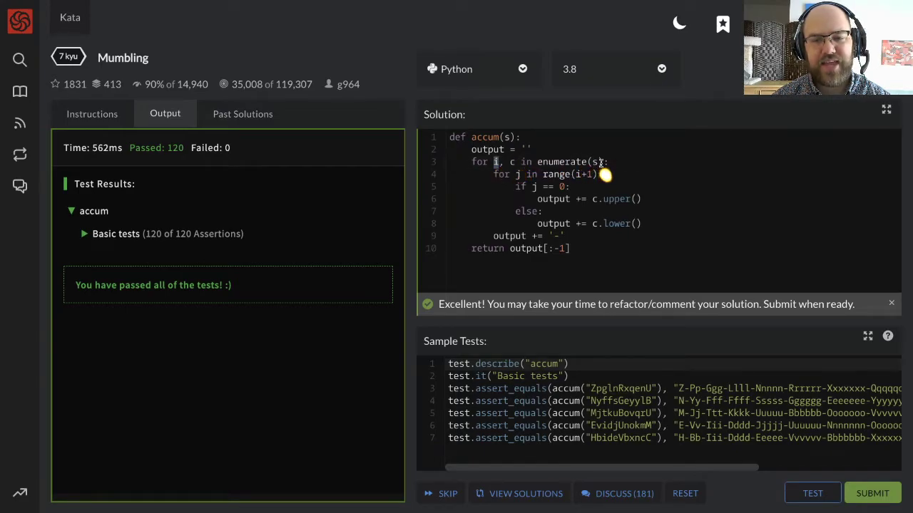
double_click(559, 162)
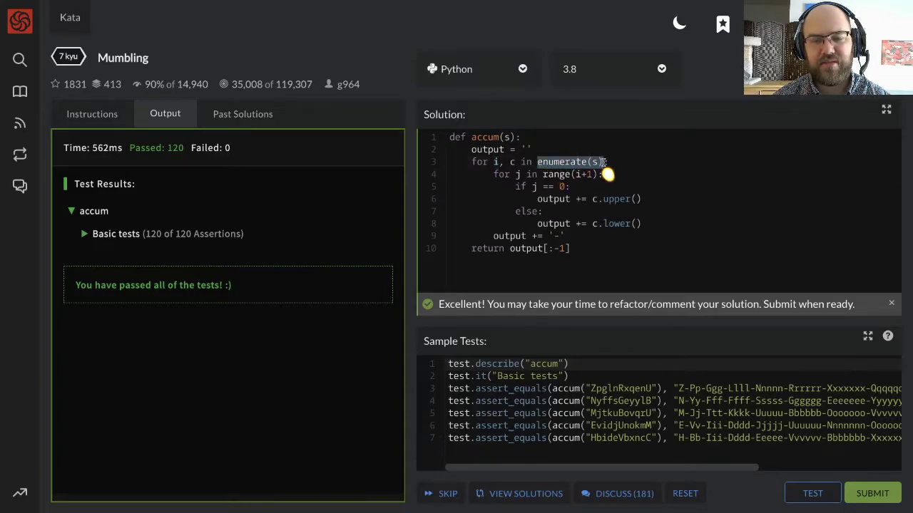
mouse_move(505, 186)
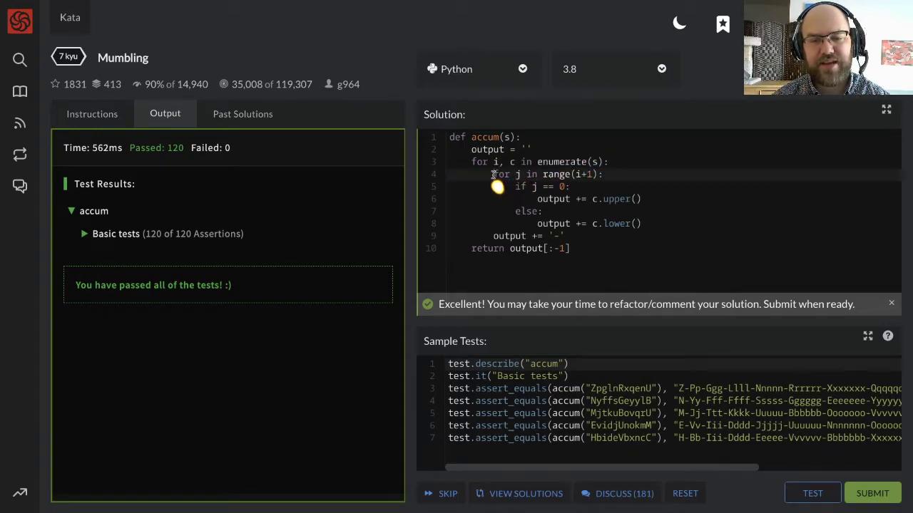
double_click(499, 174)
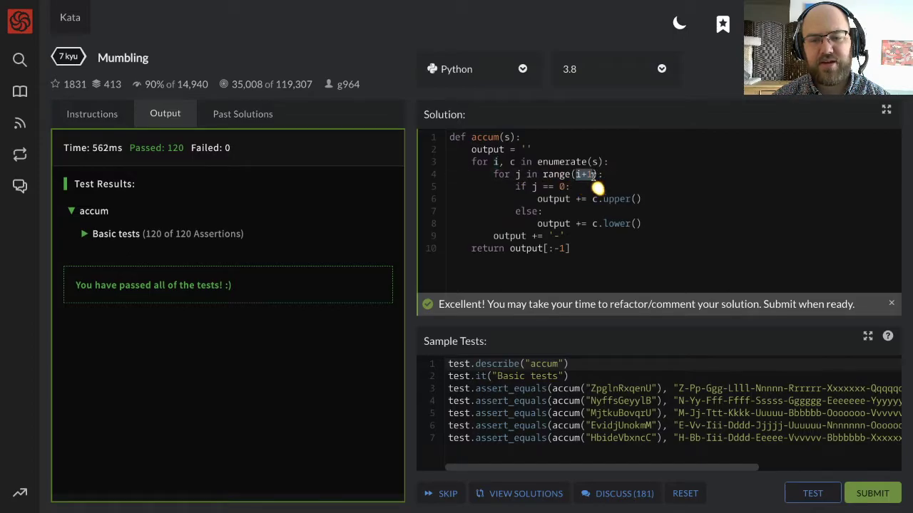
mouse_move(603, 188)
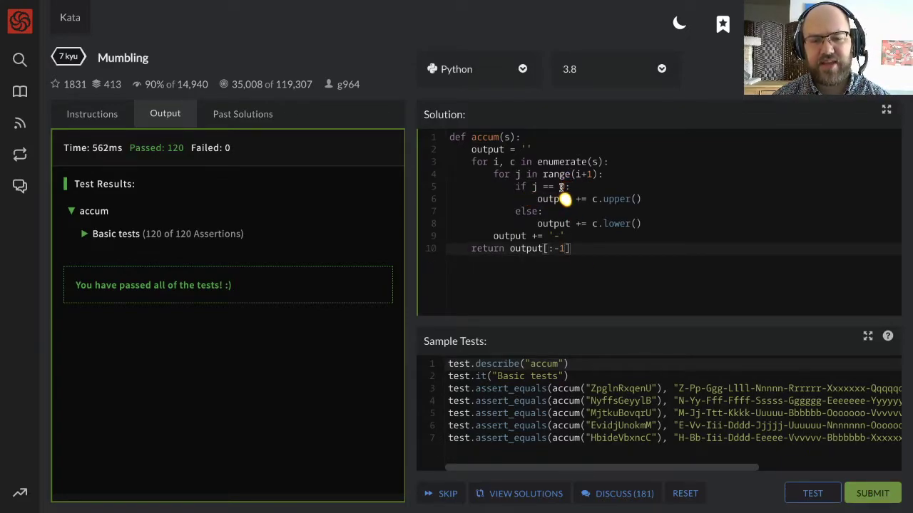
mouse_move(606, 211)
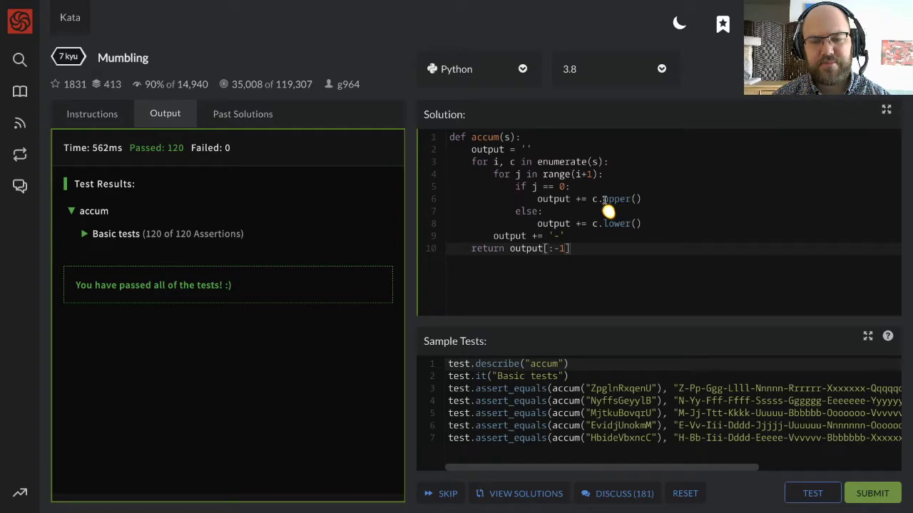
mouse_move(517, 189)
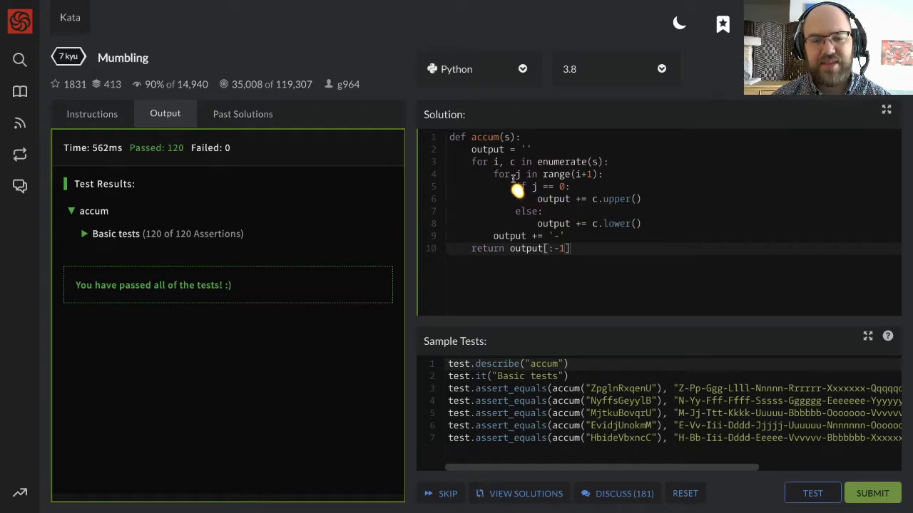
mouse_move(519, 187)
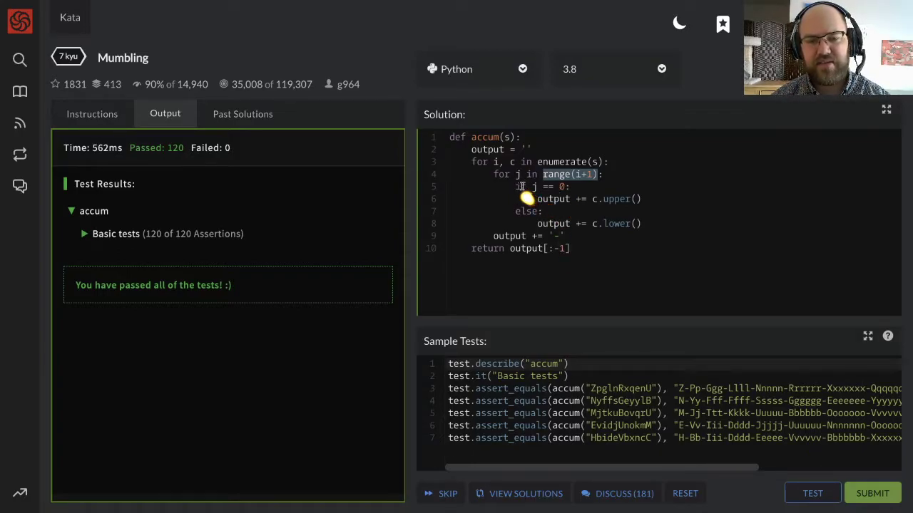
drag(515, 186, 640, 223)
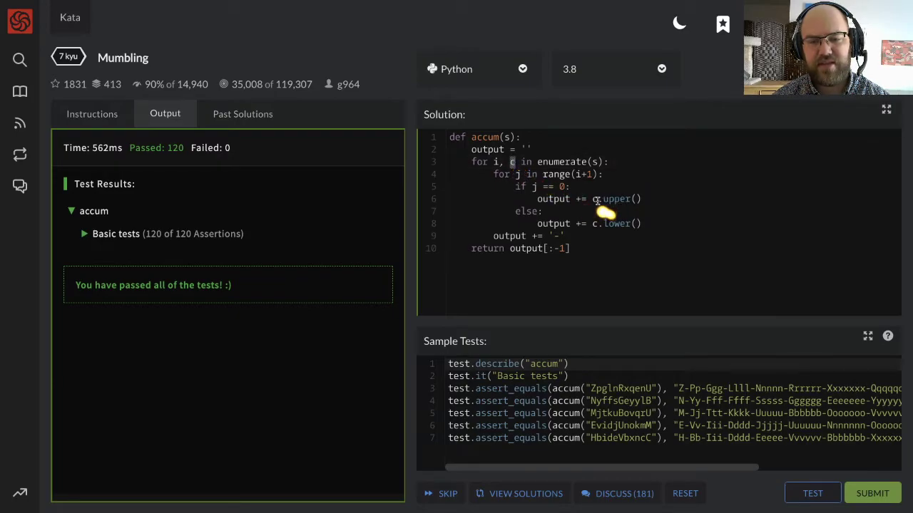
double_click(553, 199)
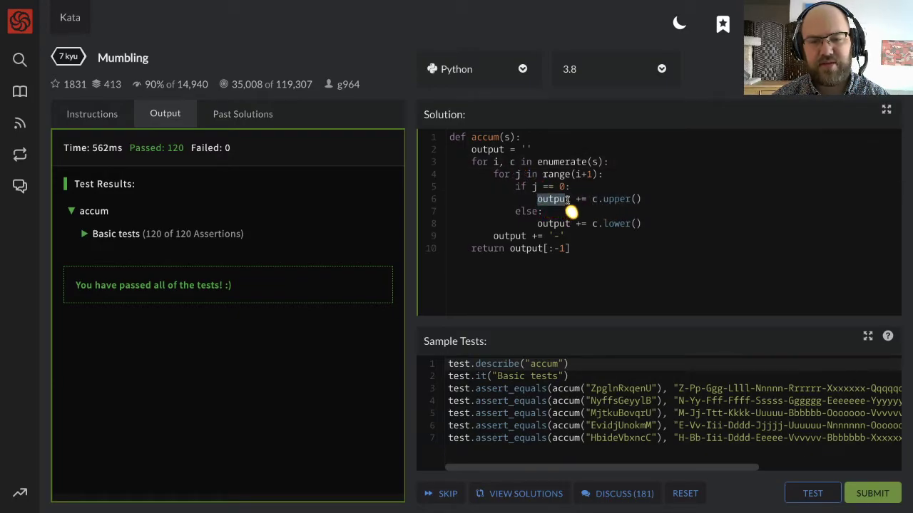
mouse_move(599, 237)
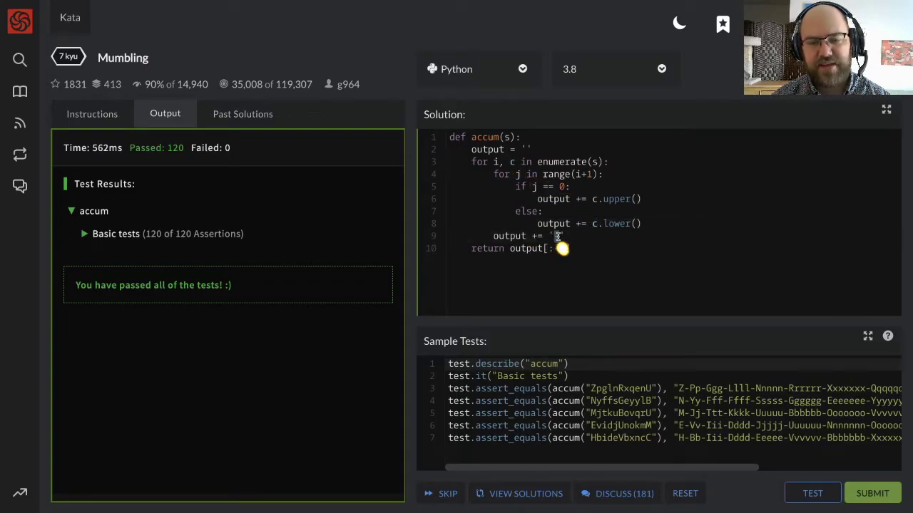
Reopen the kata instructions and highlight the lowercase else branch while explaining
click(92, 114)
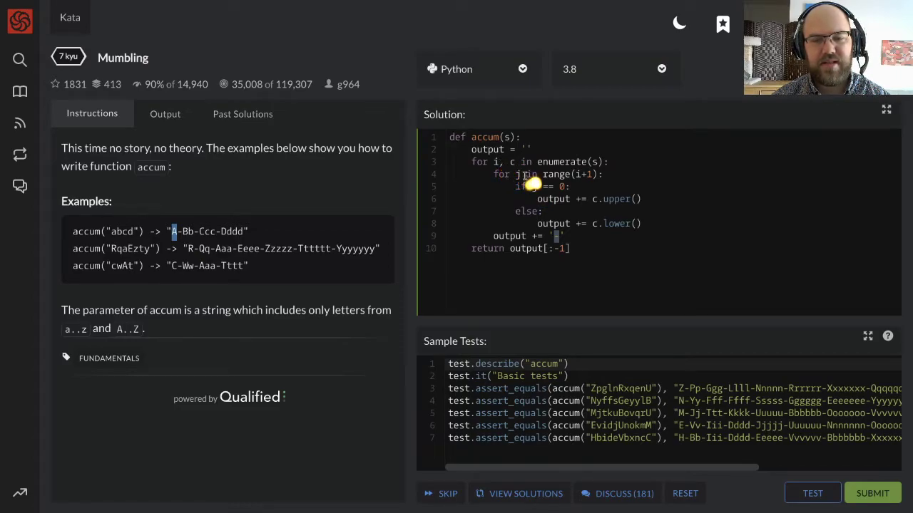
mouse_move(546, 207)
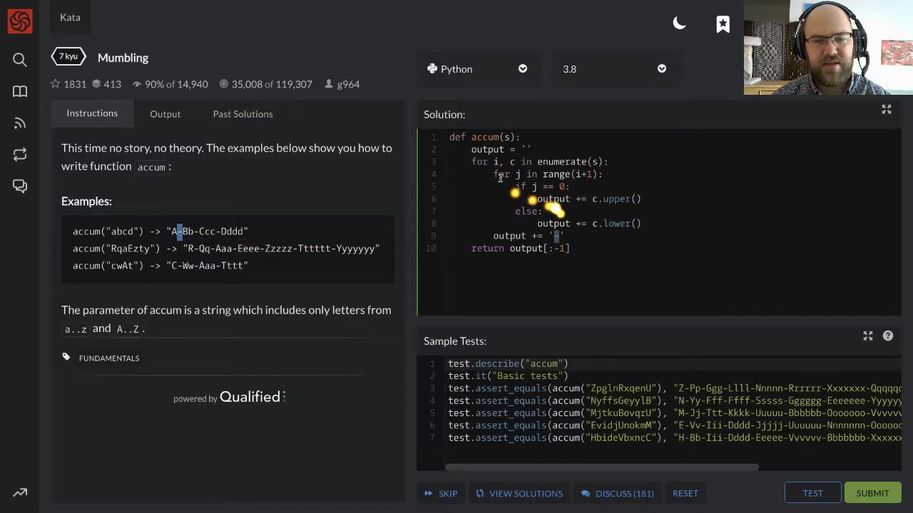
drag(493, 174, 641, 223)
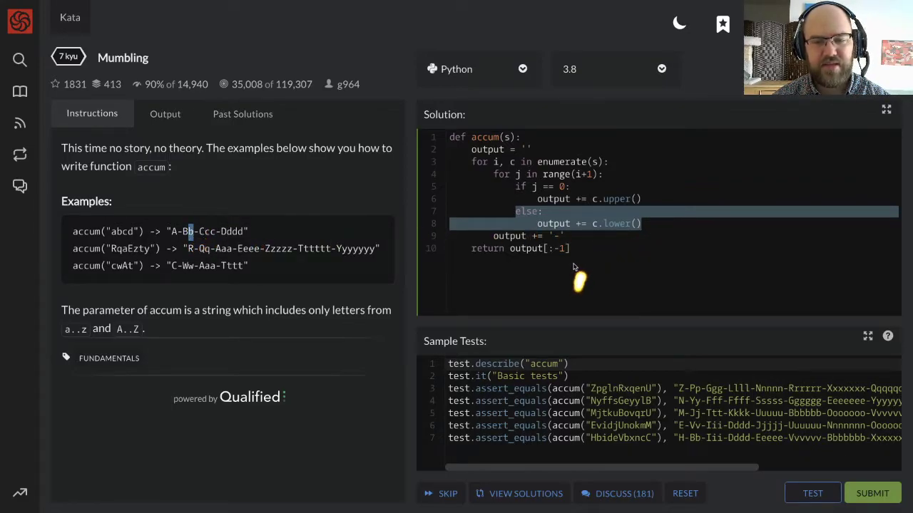
click(569, 249)
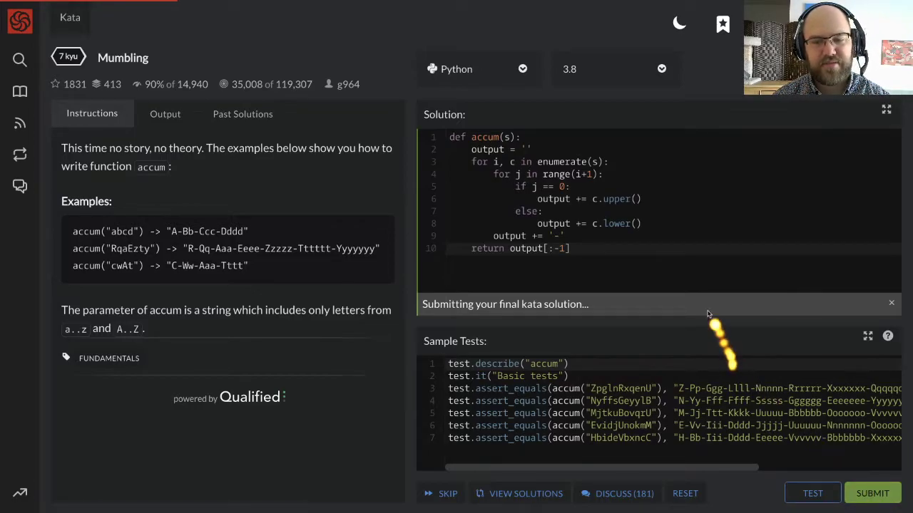
Submit the nested-loop accum solution as final
click(872, 493)
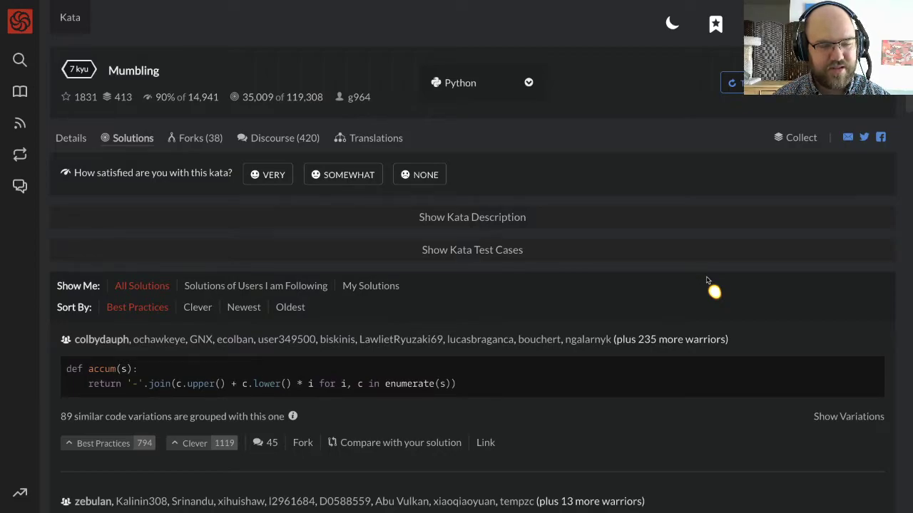
mouse_move(462, 389)
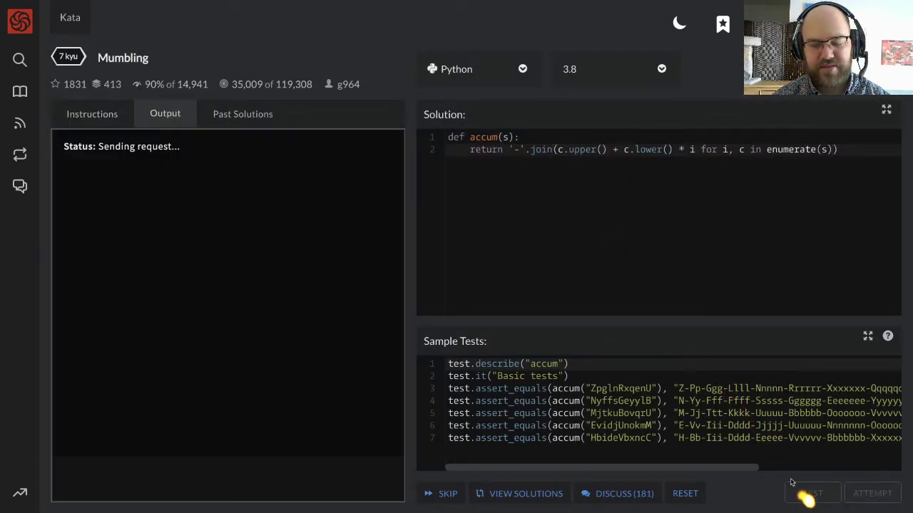
Run the sample tests on the pasted one-line join version of accum
click(812, 493)
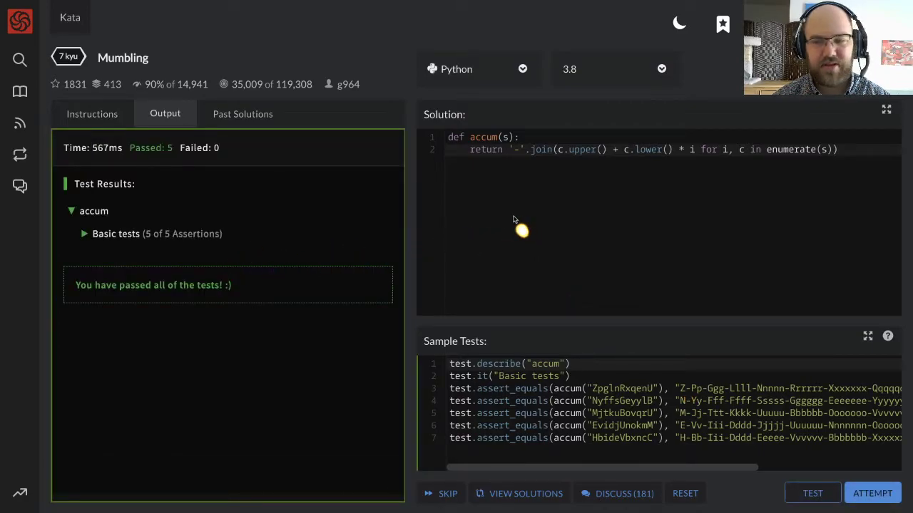
mouse_move(763, 172)
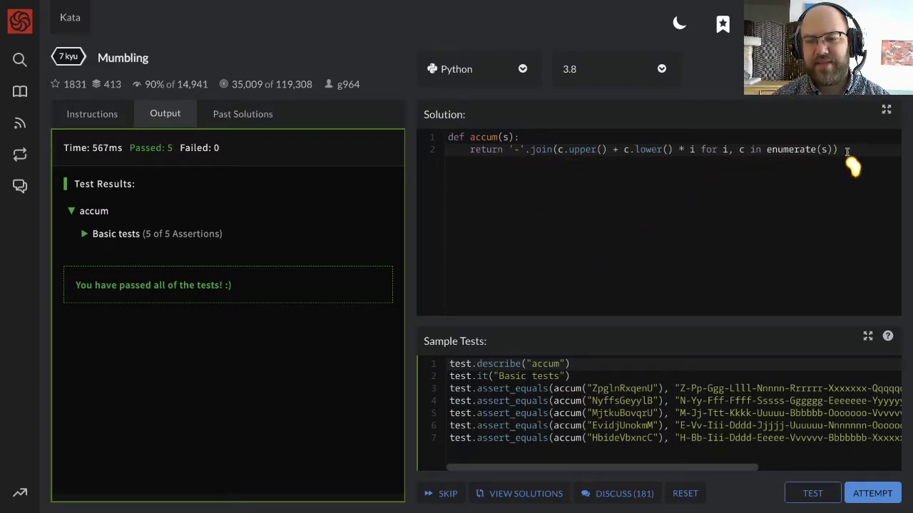
mouse_move(504, 169)
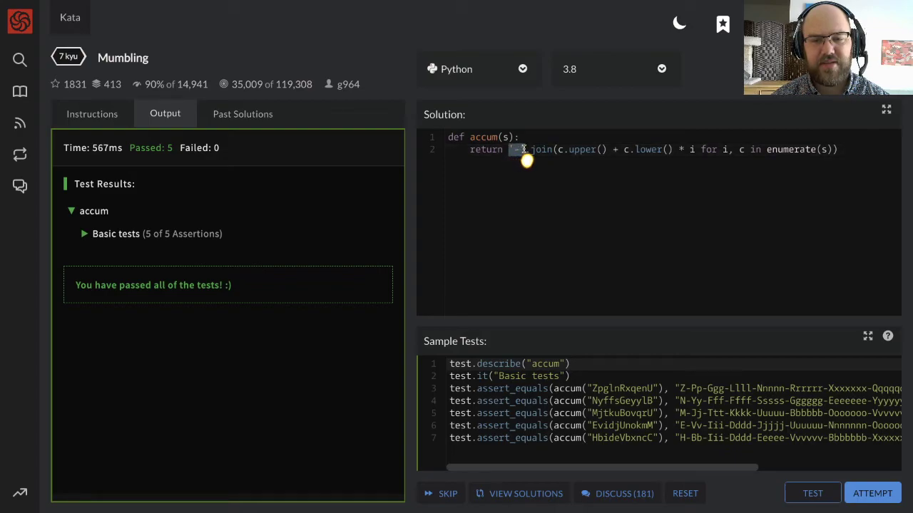
mouse_move(535, 178)
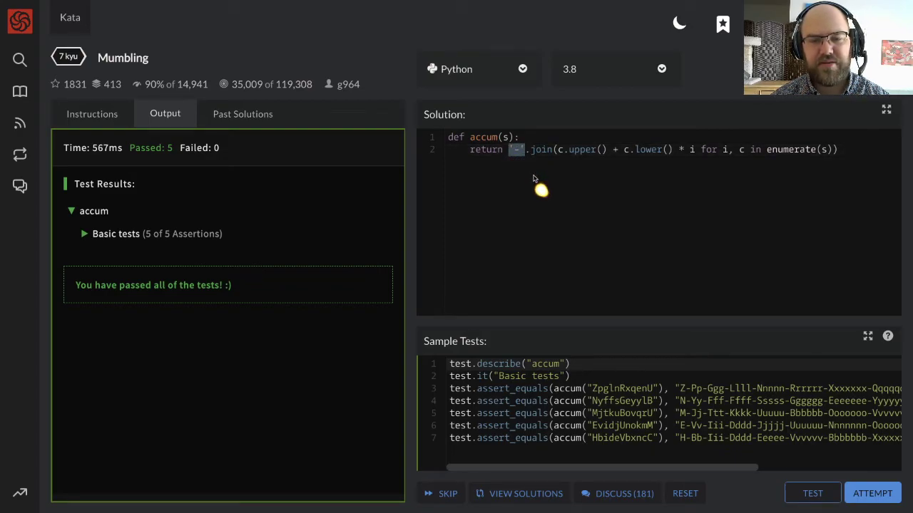
mouse_move(534, 162)
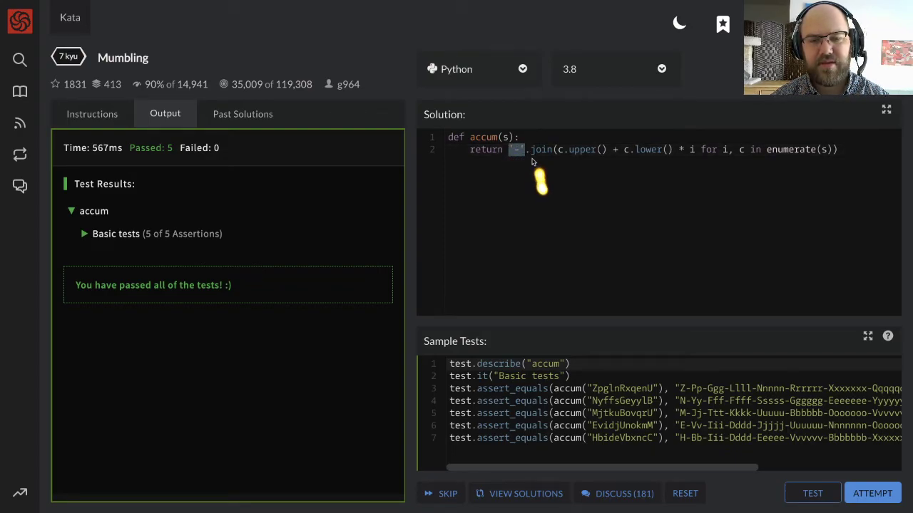
mouse_move(535, 163)
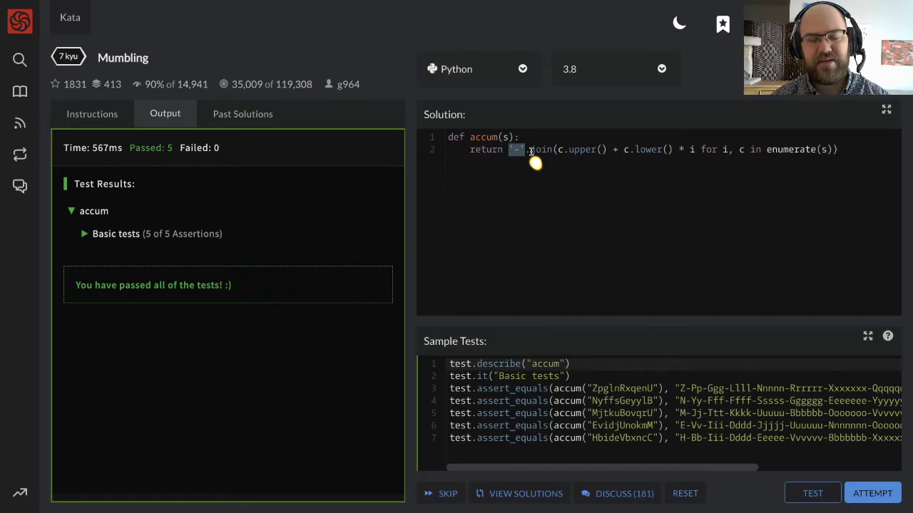
mouse_move(534, 184)
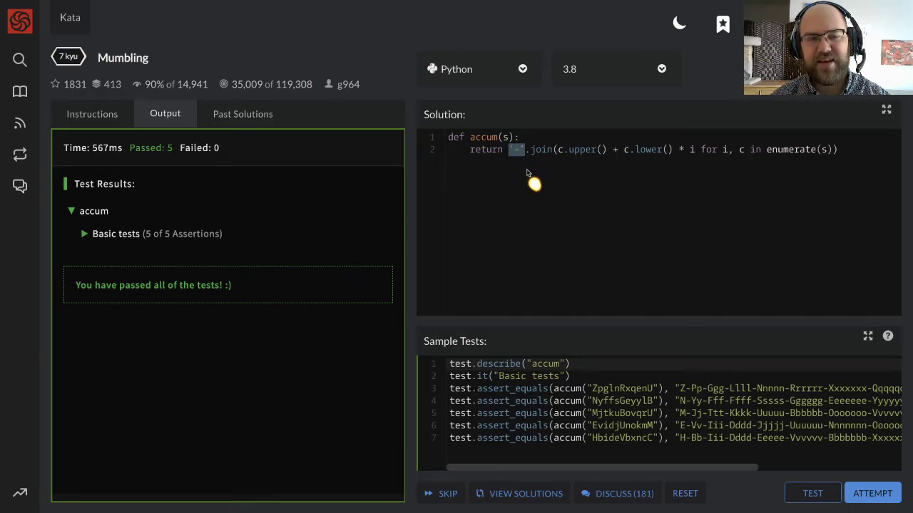